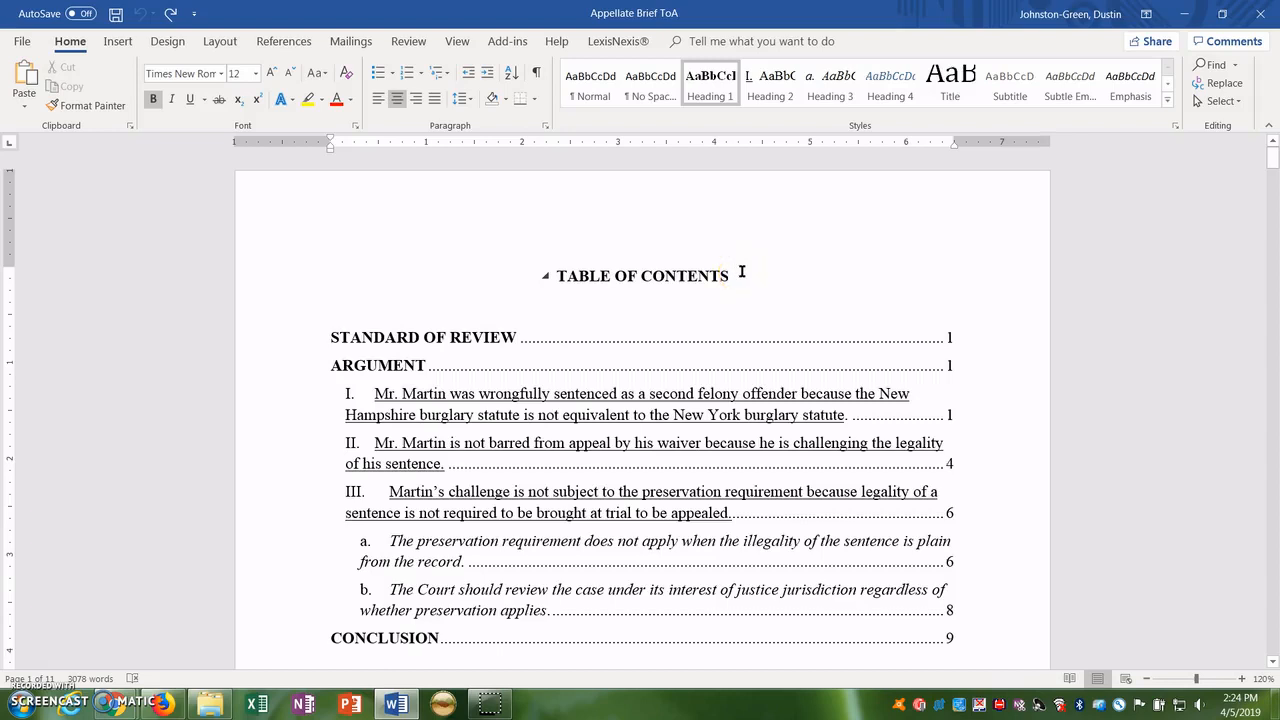
Add a 'TABLE OF AUTHORITIES' heading below the table of contents and start a new line.
left_click(728, 276)
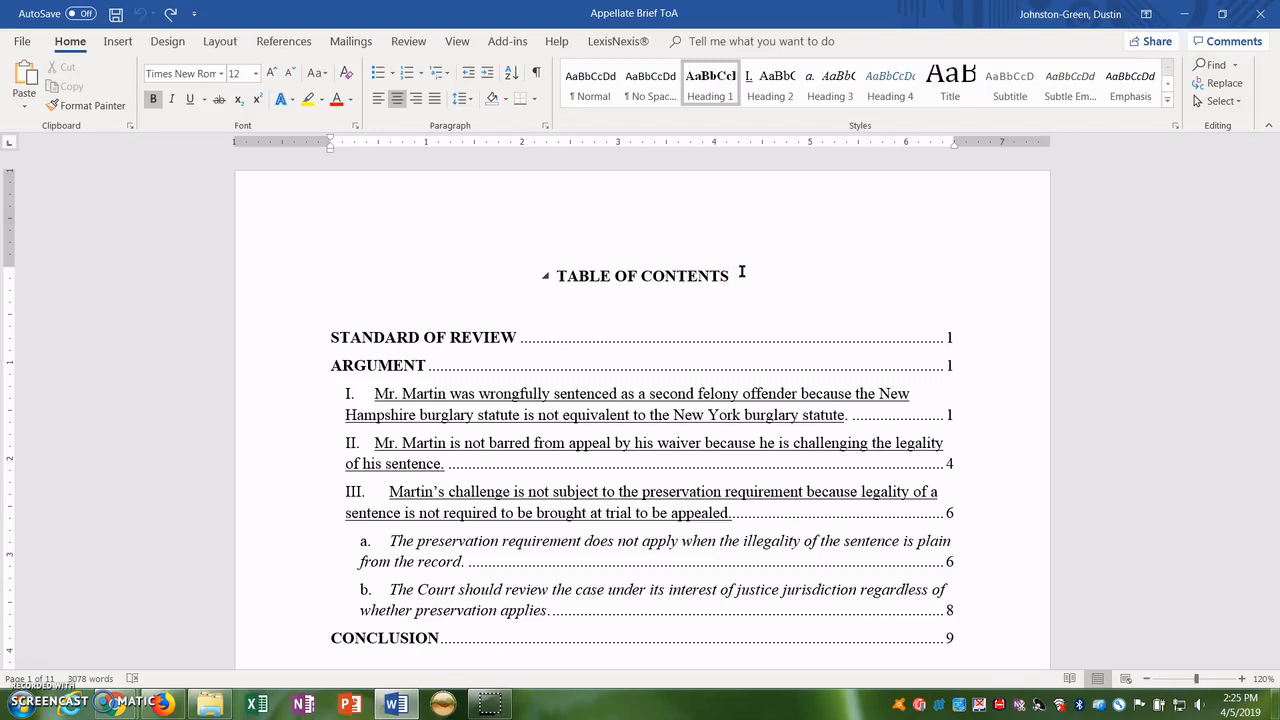
left_click(284, 40)
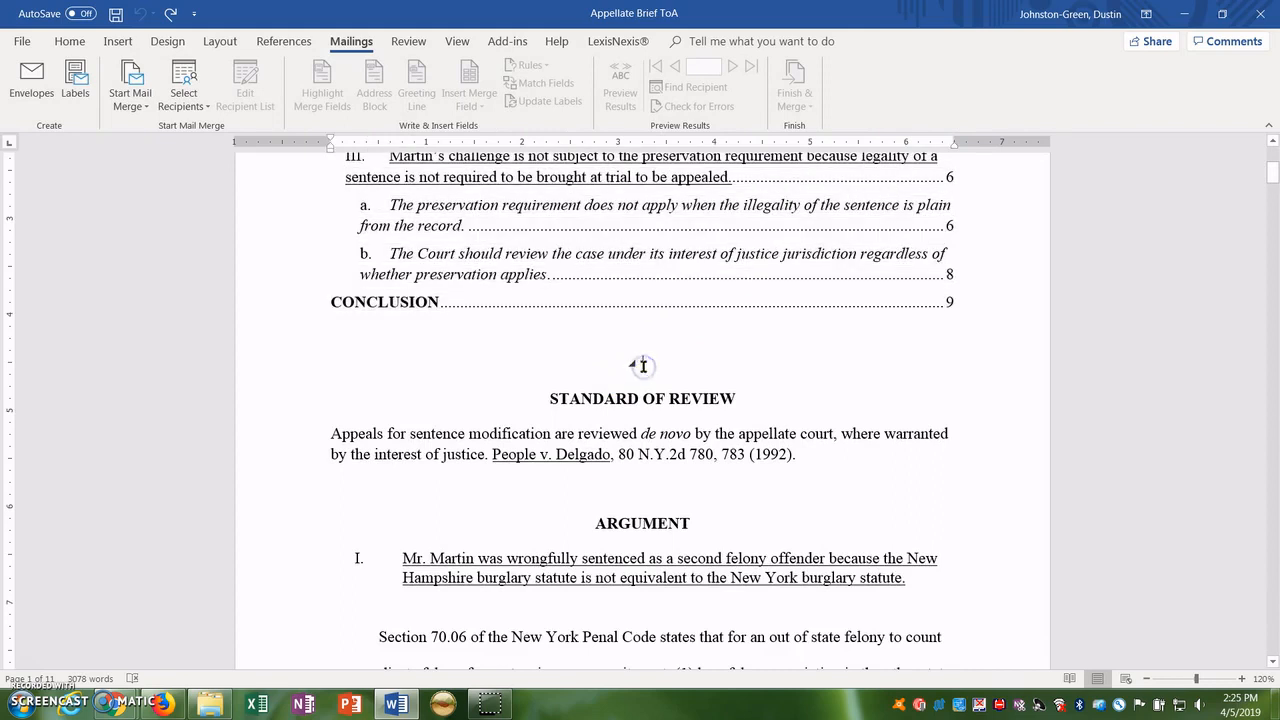
type("TABLE OF AUTH")
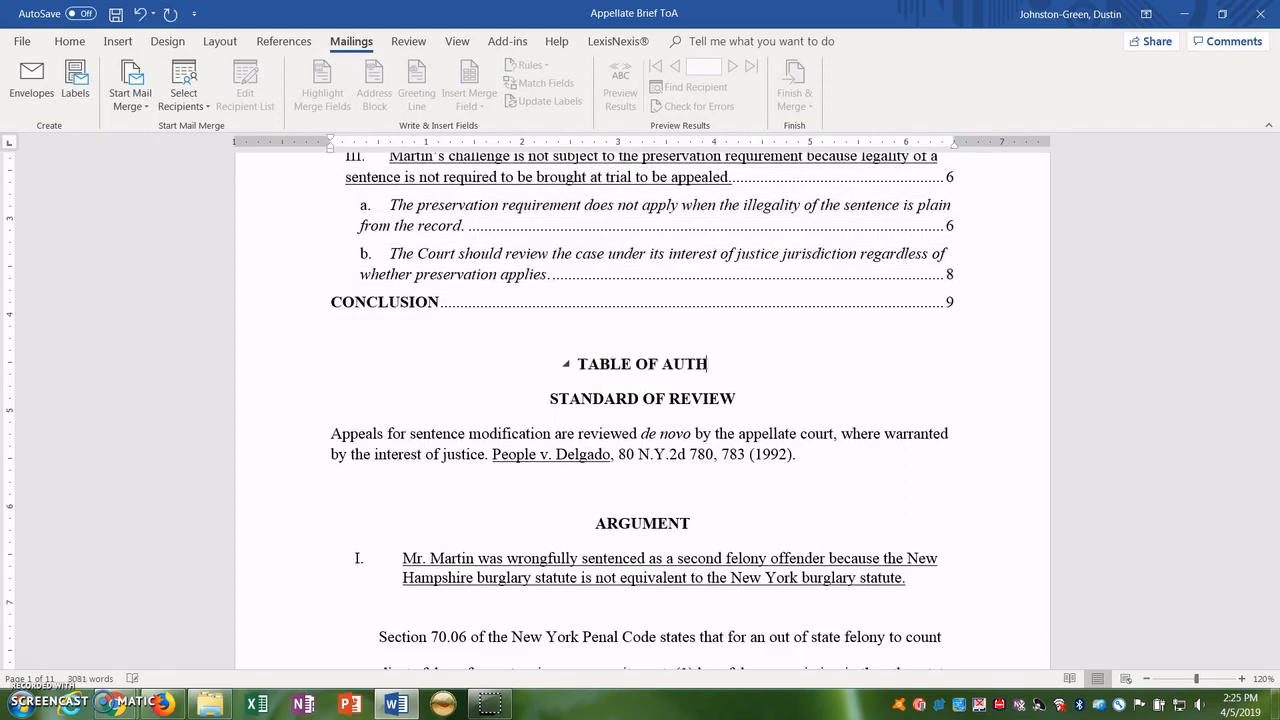
type("ORITES")
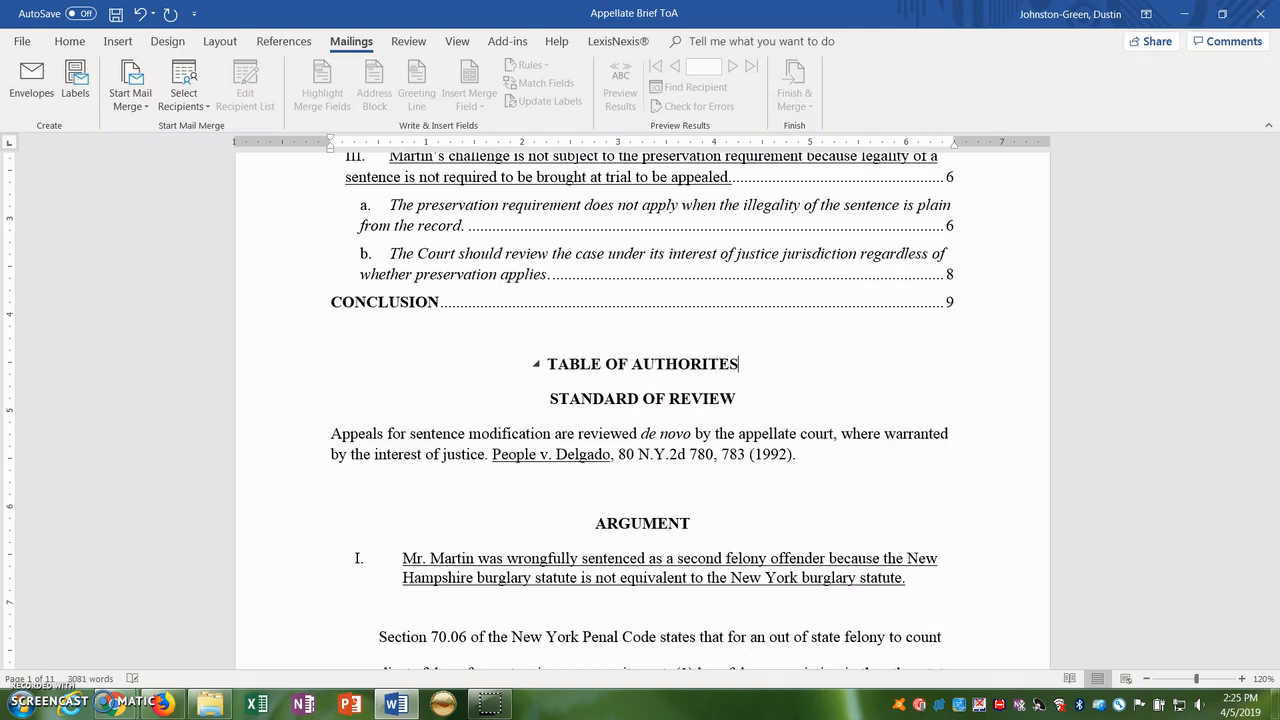
key("Backspace")
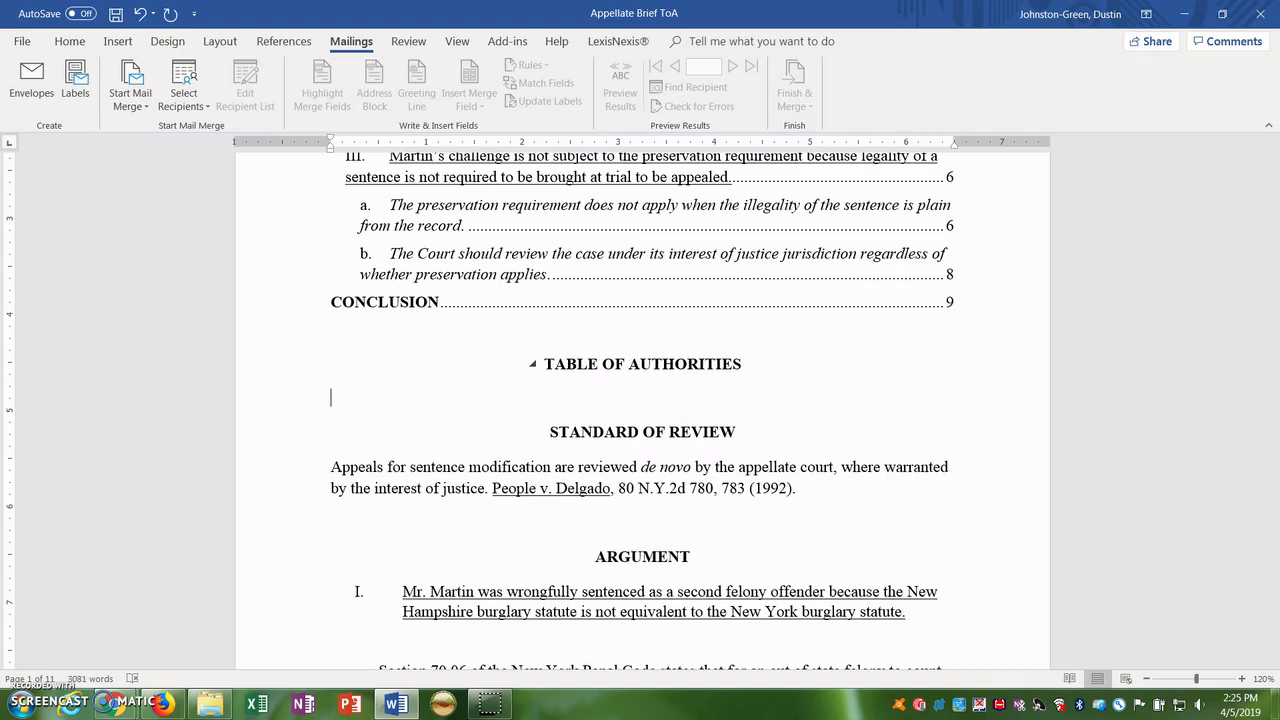
mouse_move(656, 384)
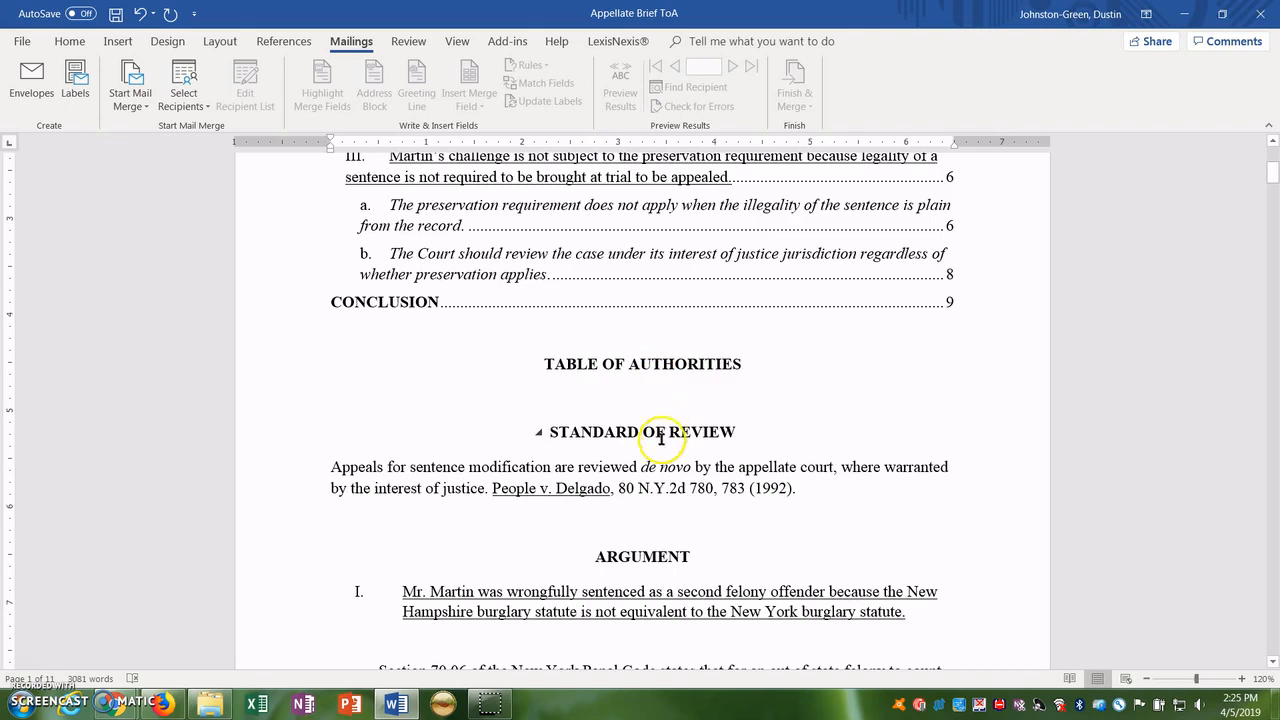
mouse_move(492, 494)
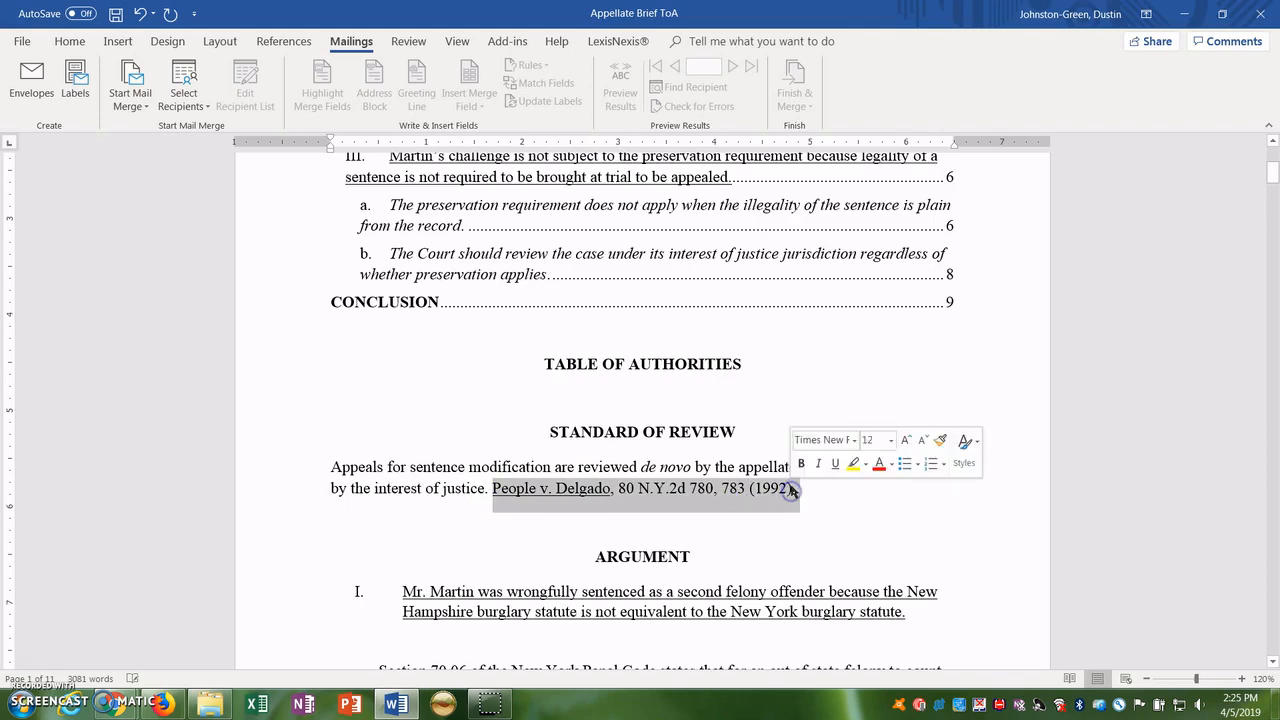
Load the selected People v. Delgado citation into the Mark Citation dialog.
left_click(284, 40)
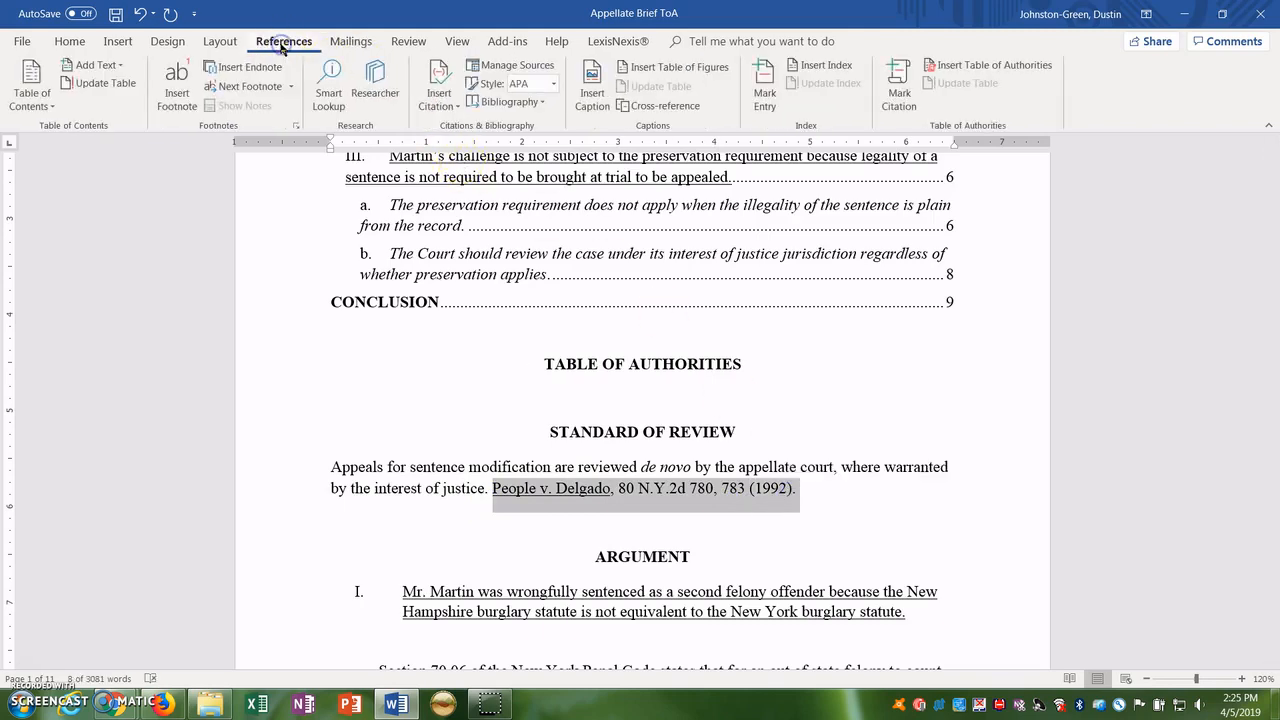
left_click(896, 84)
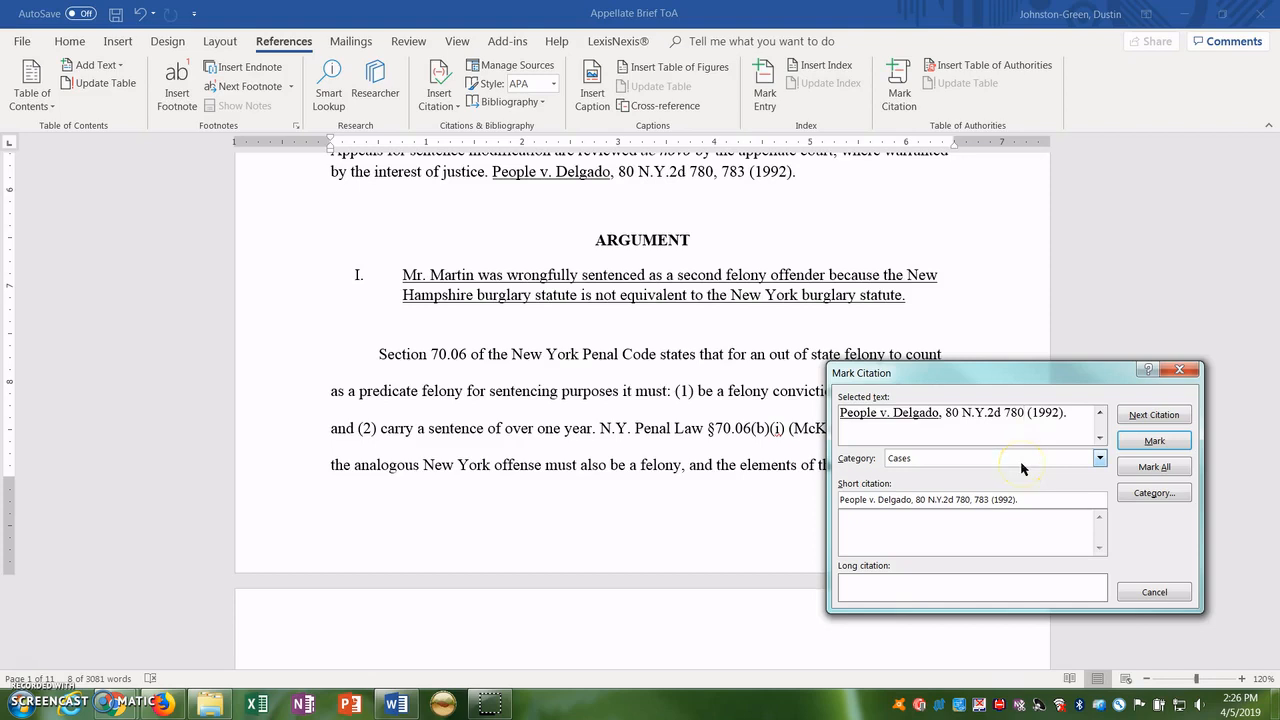
Choose Cases as the category for the People v. Delgado citation.
left_click(1096, 458)
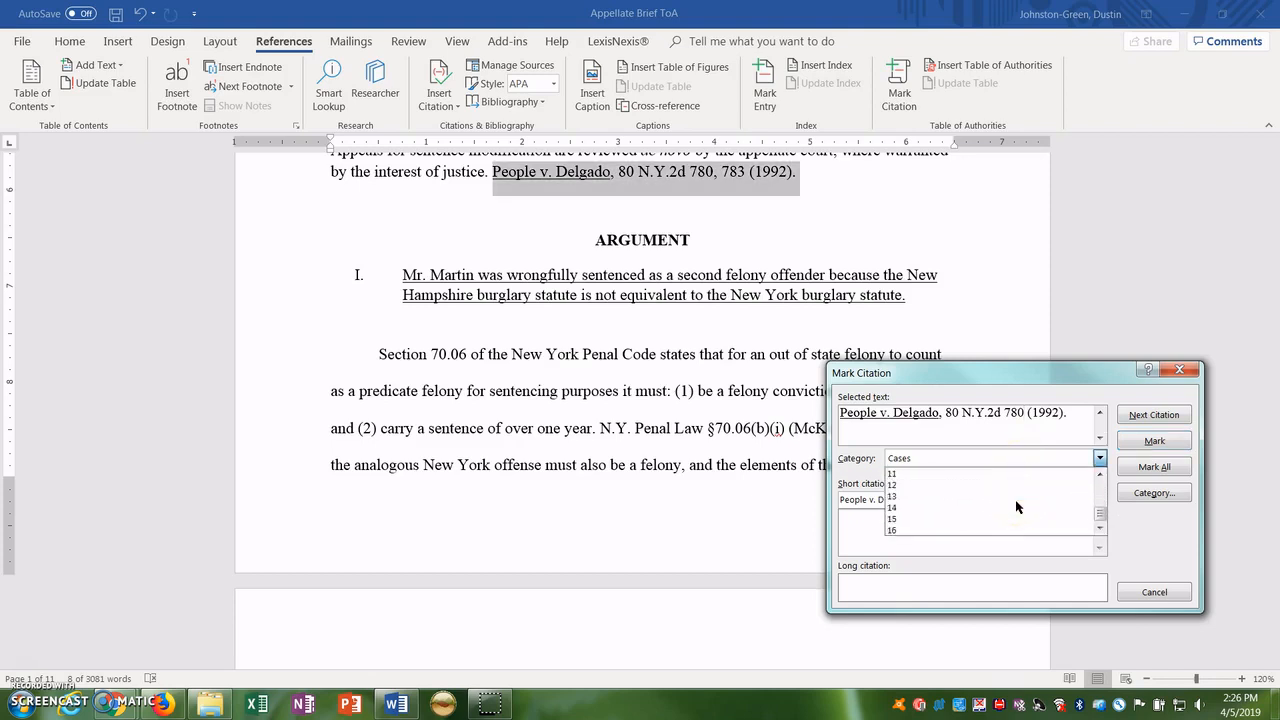
left_click(1096, 458)
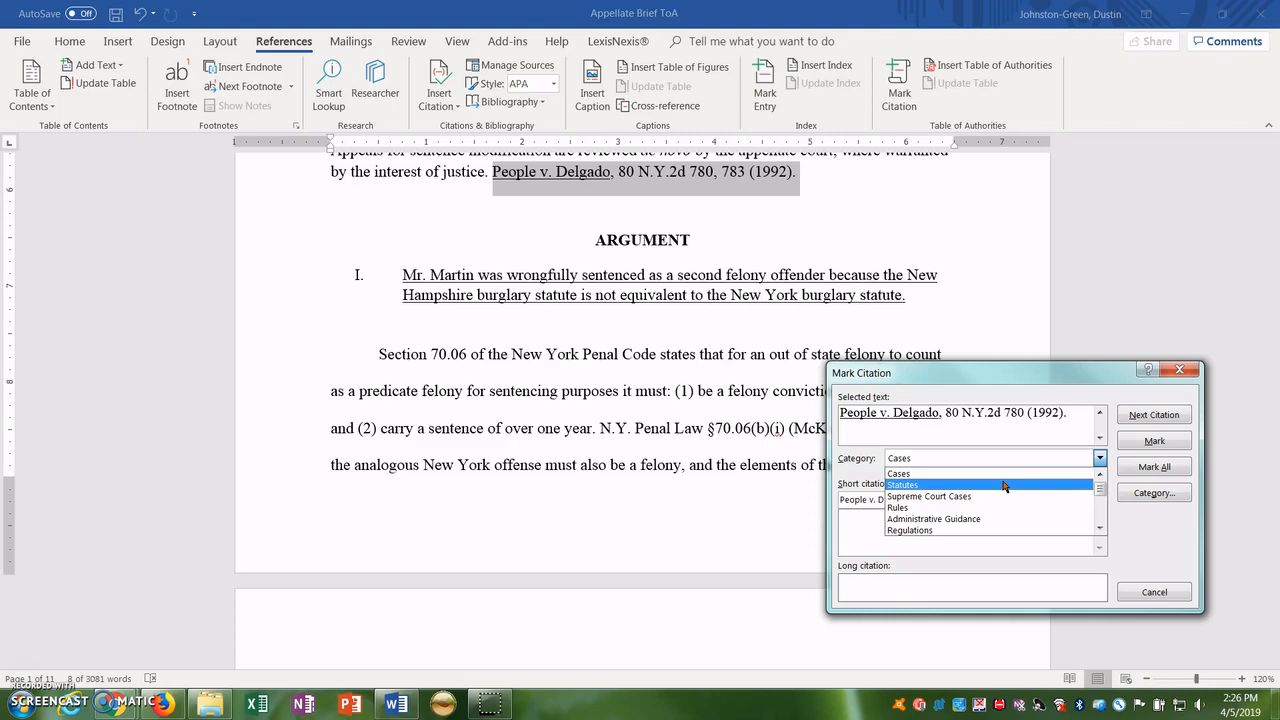
mouse_move(1052, 486)
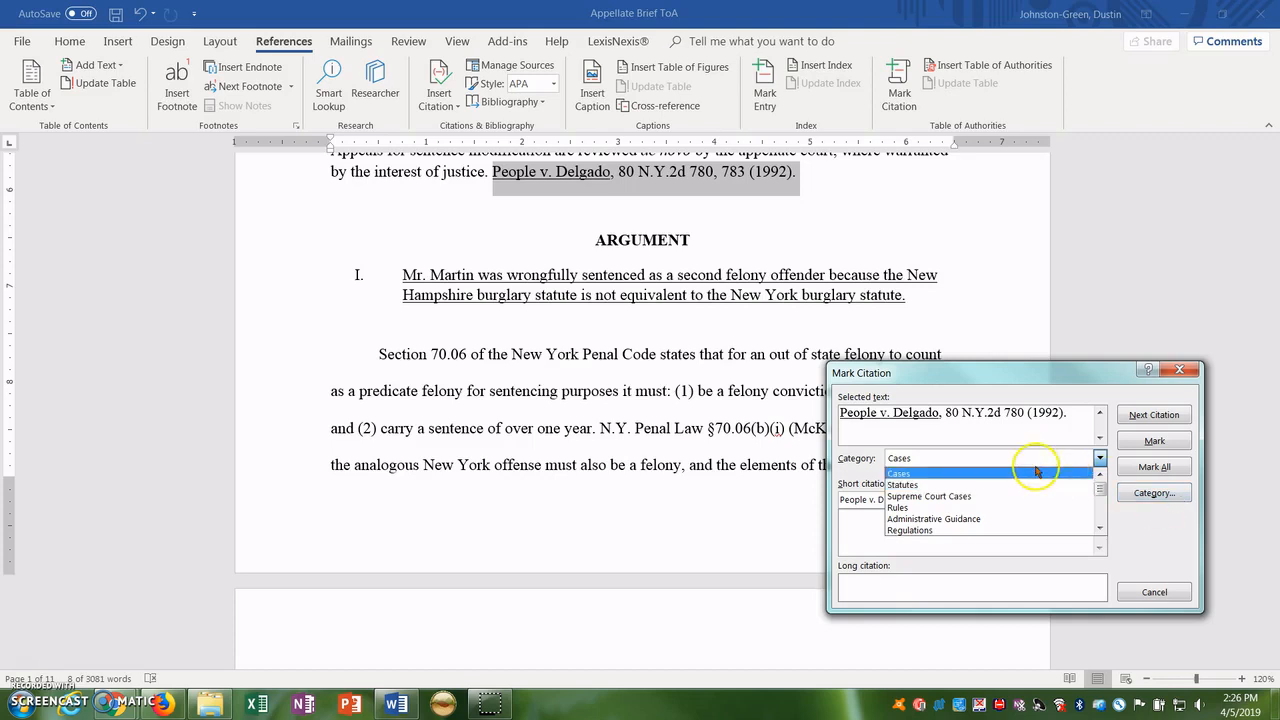
left_click(900, 472)
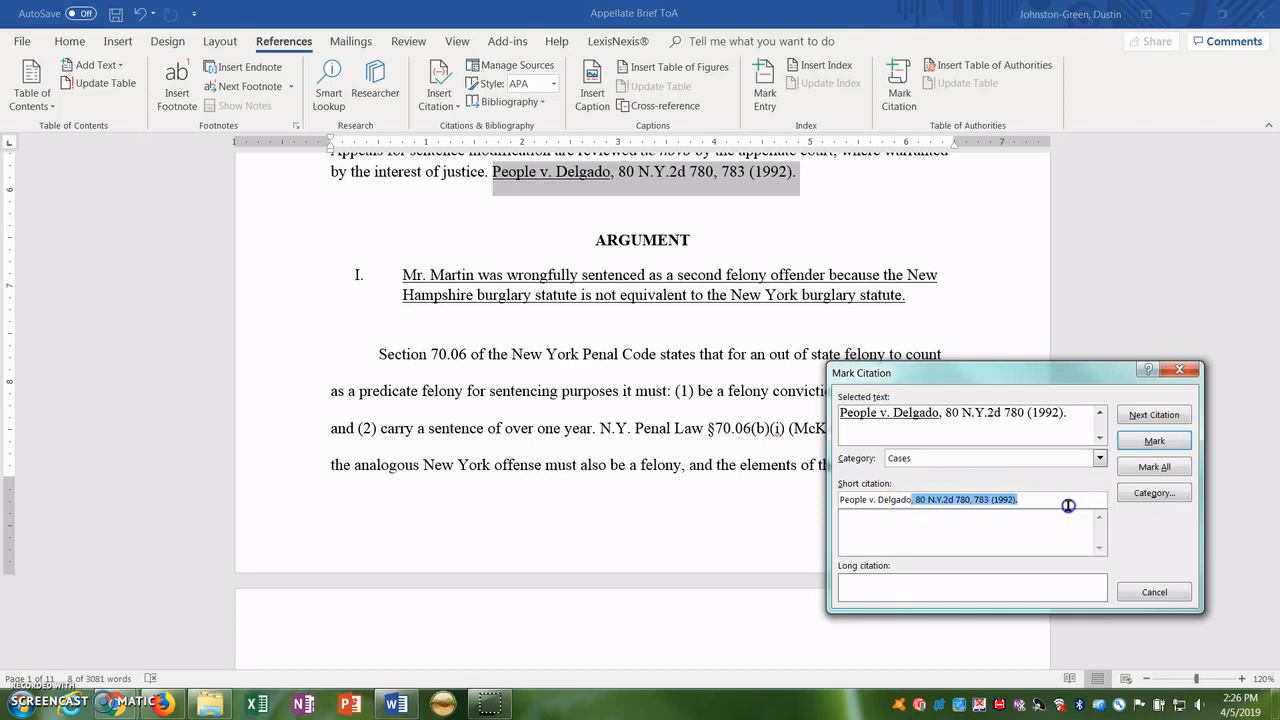
mouse_move(1068, 538)
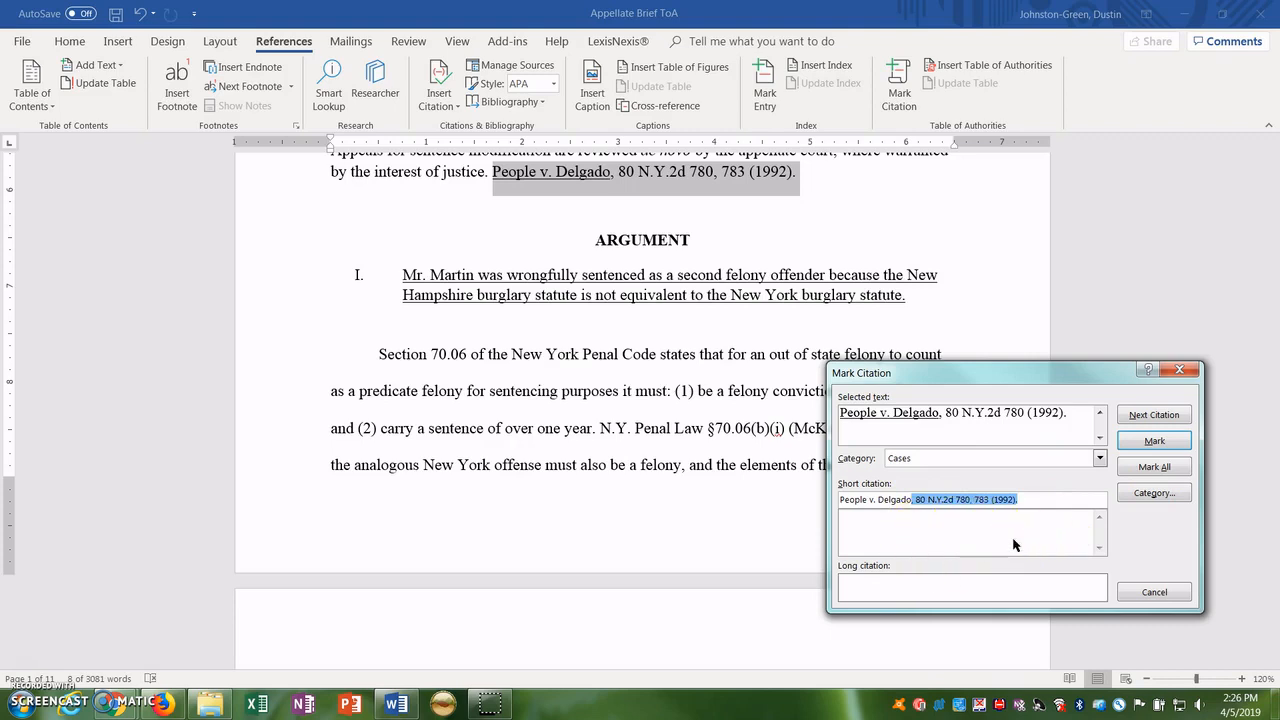
mouse_move(1018, 542)
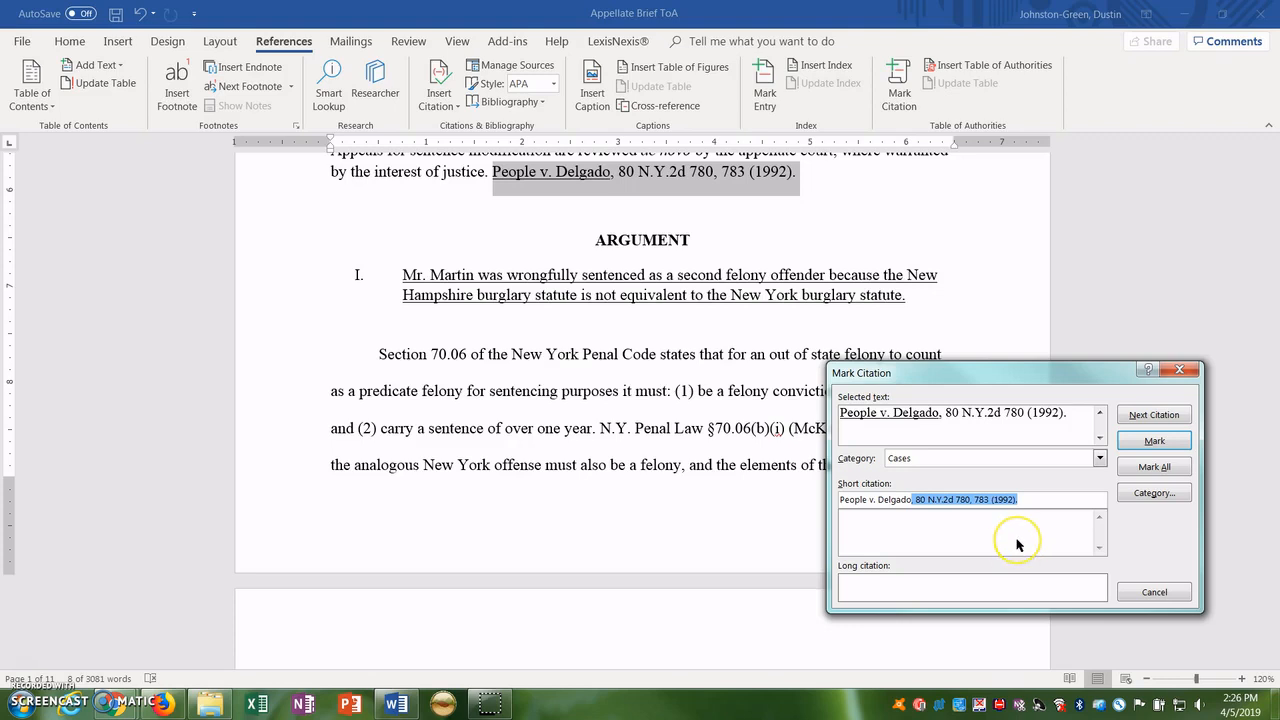
mouse_move(1018, 544)
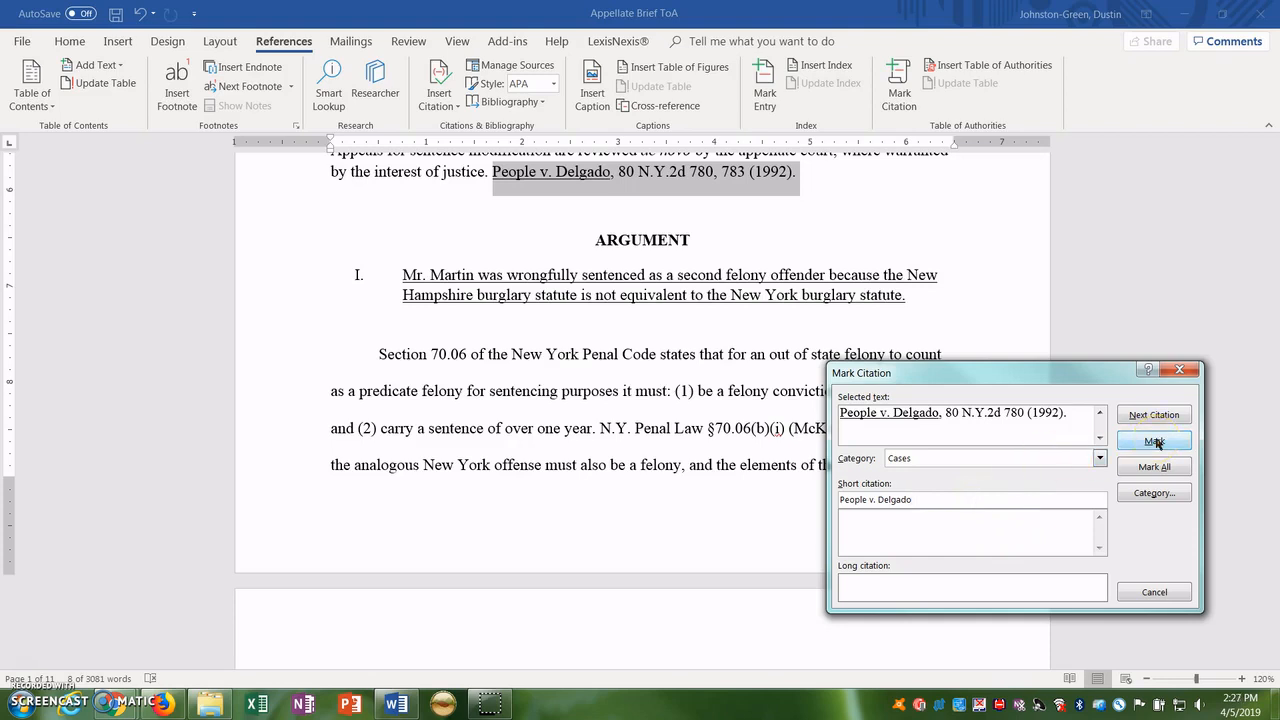
Mark People v. Delgado so its TA field appears beside the citation.
left_click(1152, 440)
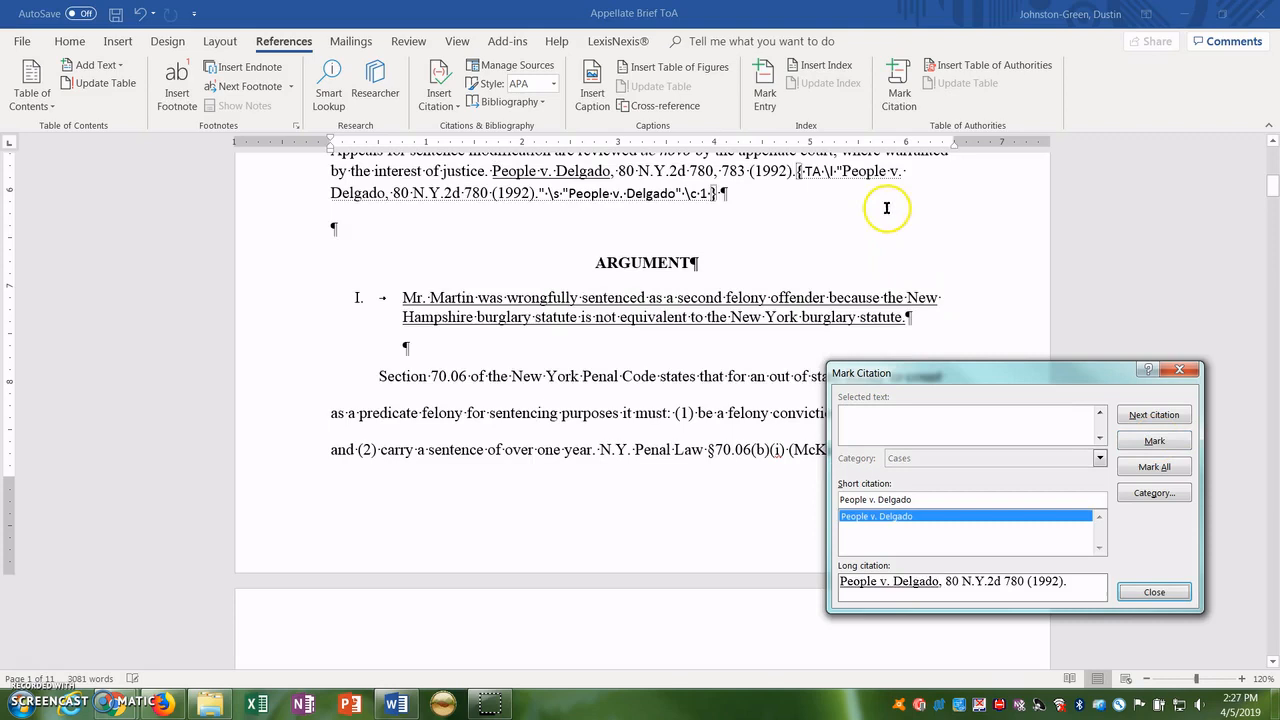
mouse_move(708, 202)
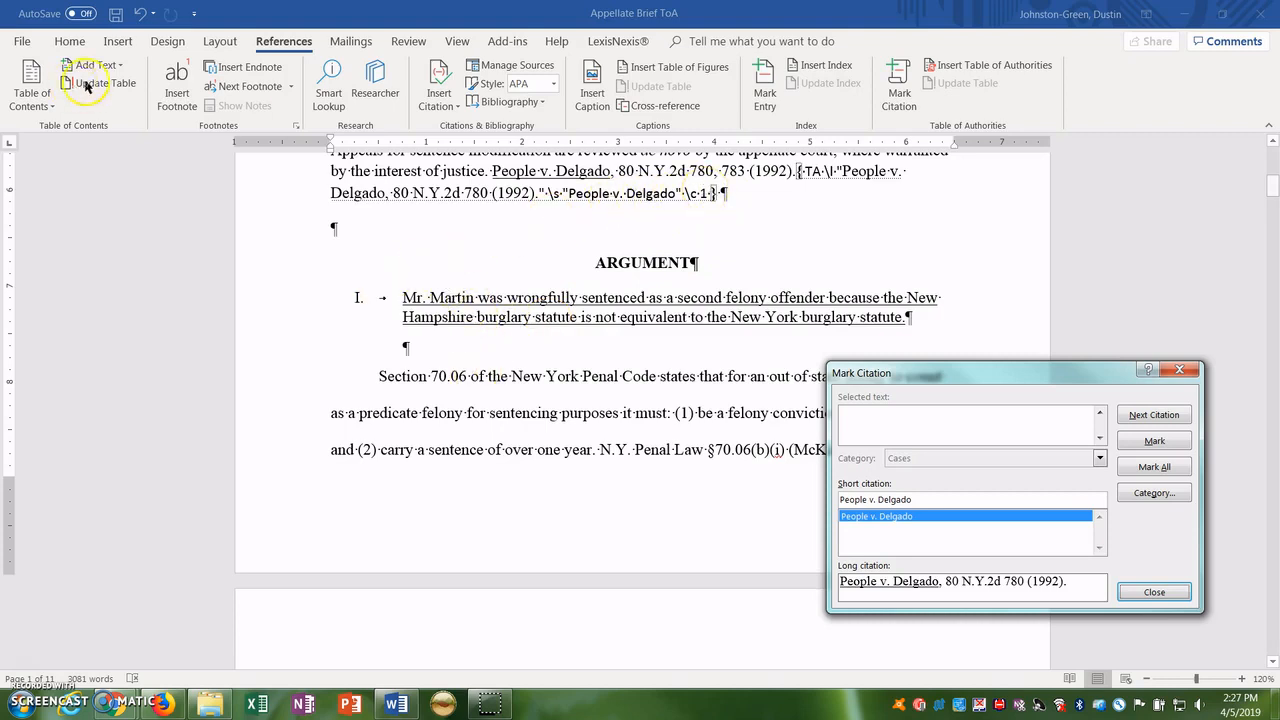
left_click(68, 40)
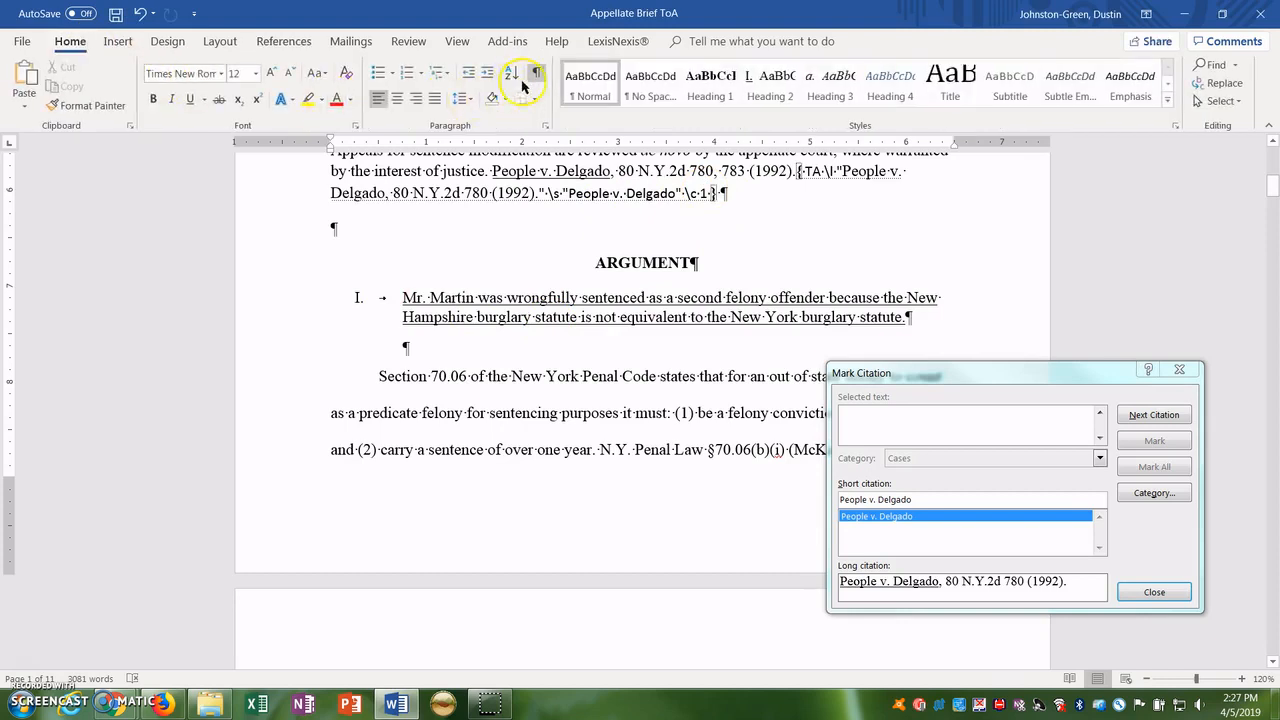
mouse_move(536, 76)
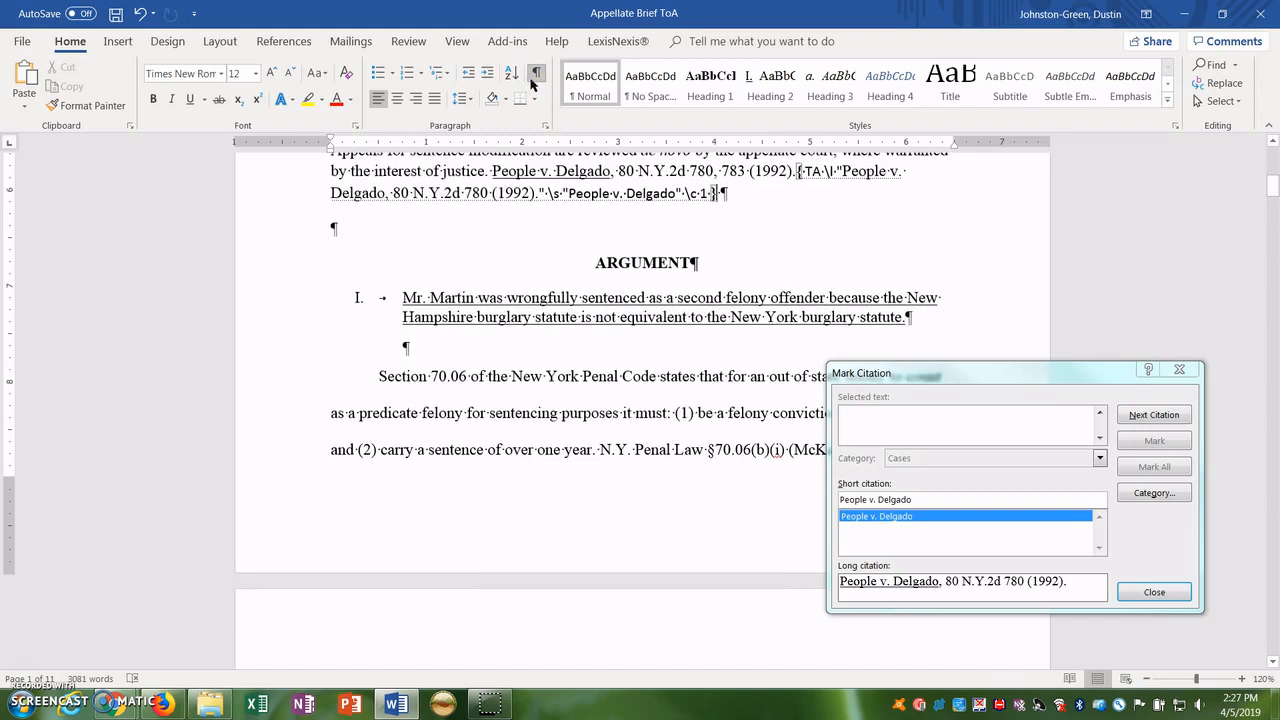
mouse_move(632, 54)
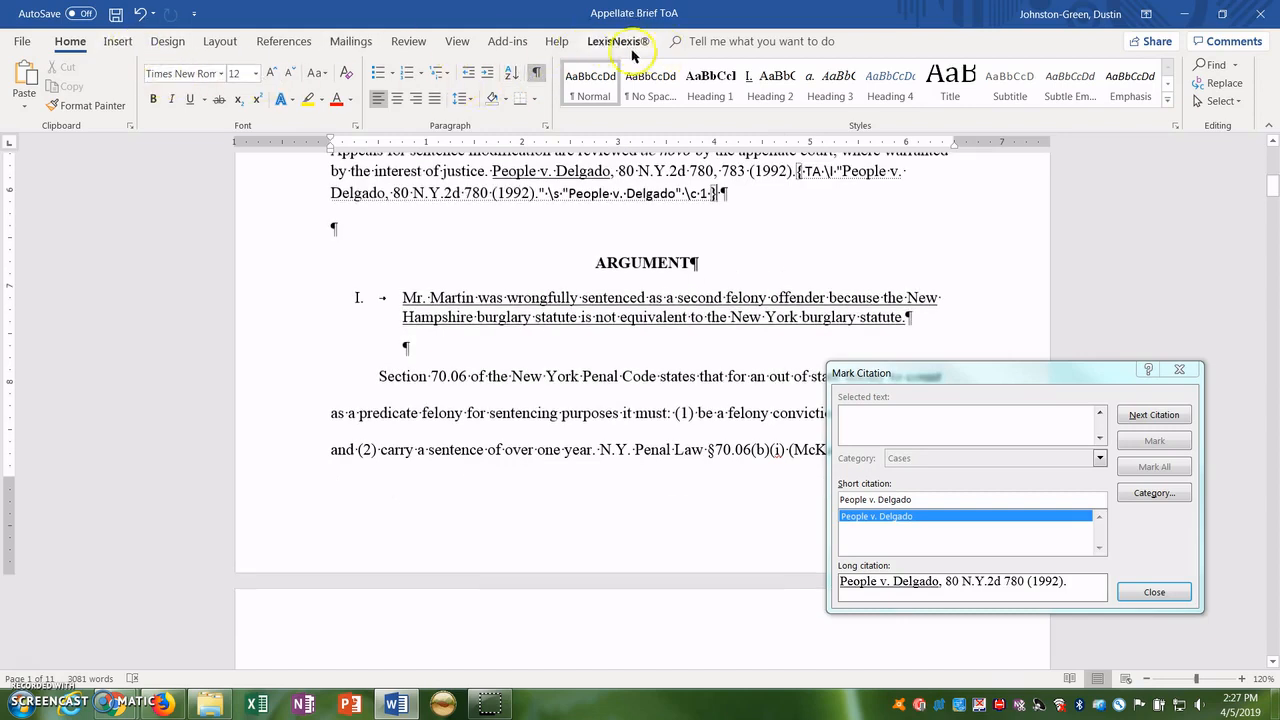
left_click(284, 40)
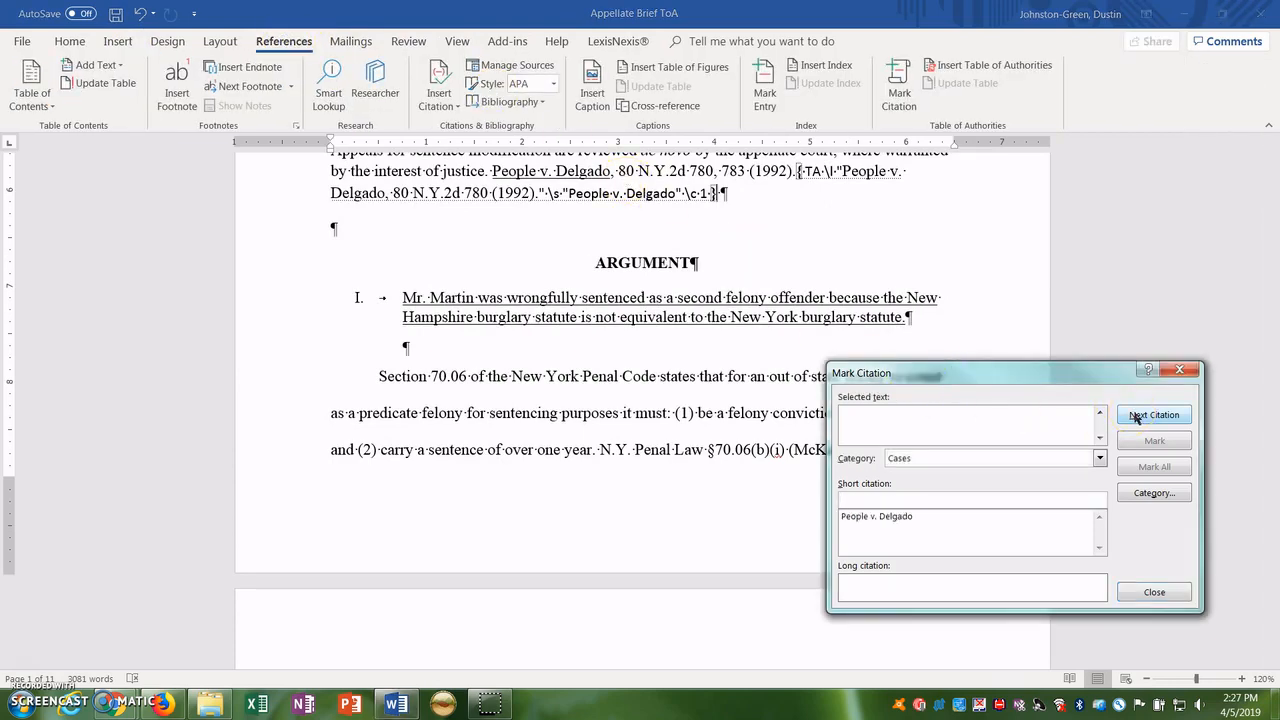
Mark N.Y. Penal Law §70.06 as a Statutes authority and move to the next citation.
left_click(1152, 414)
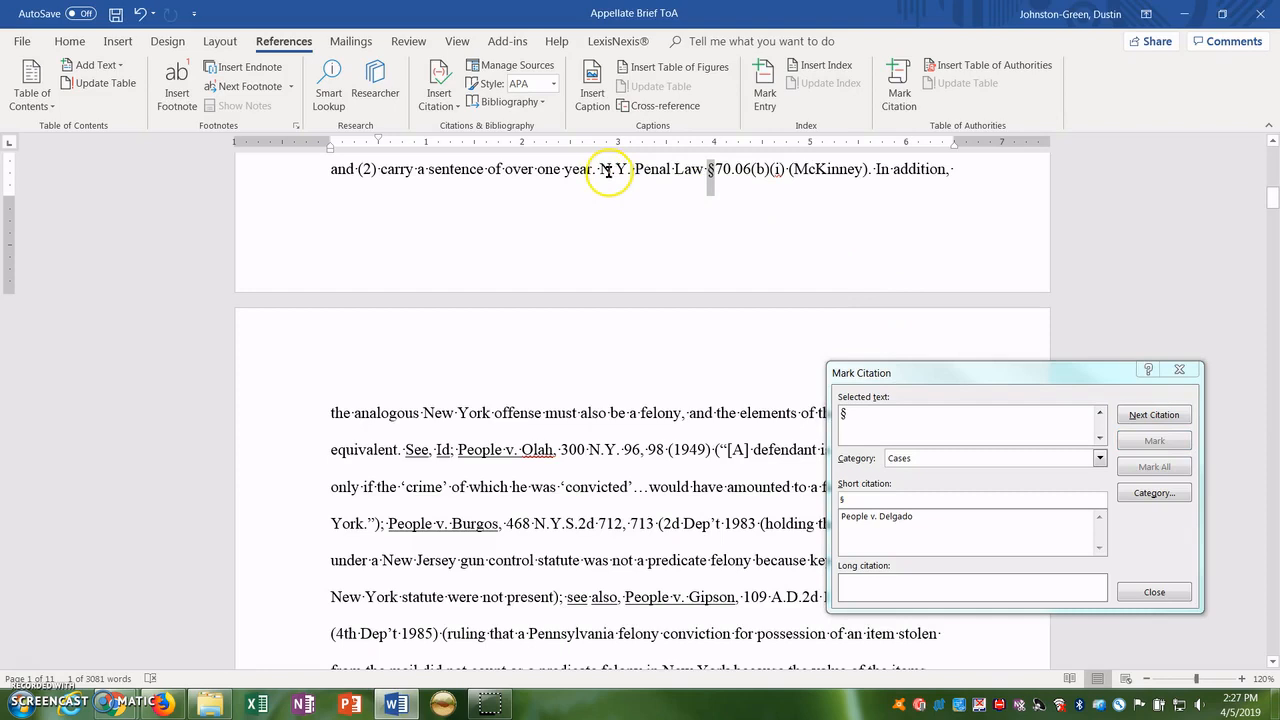
left_click_drag(600, 168, 870, 168)
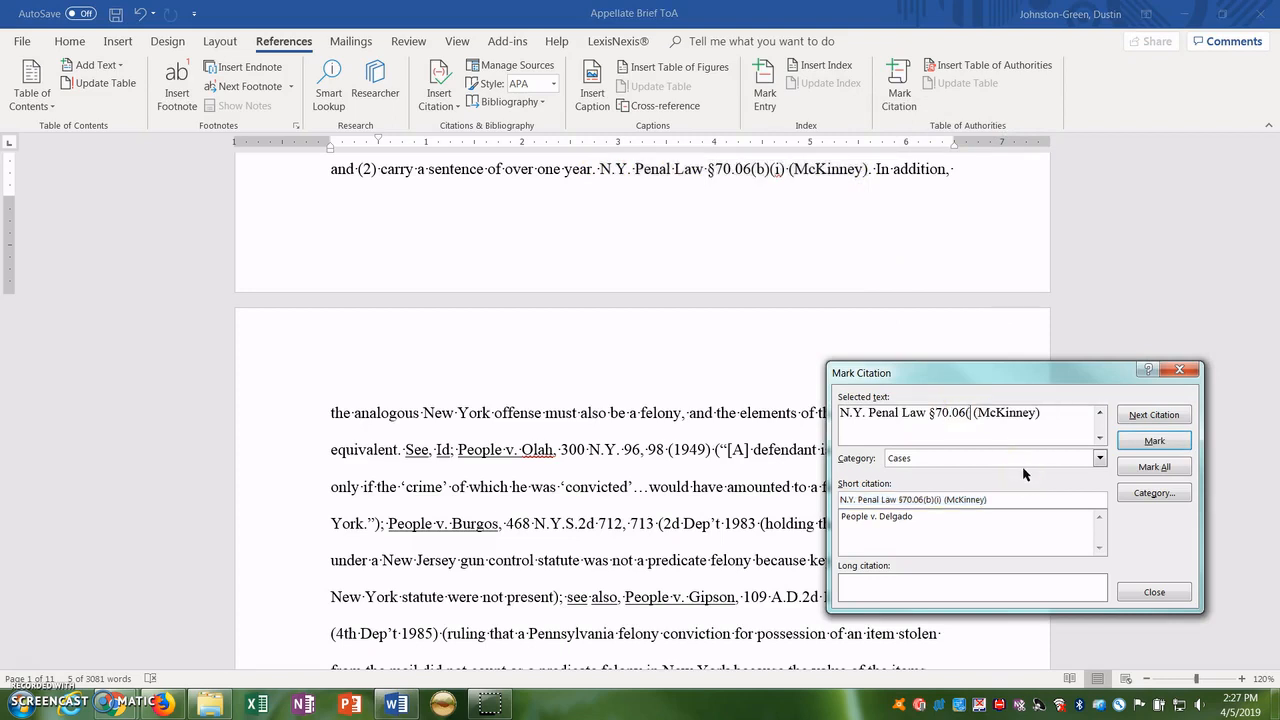
left_click(1100, 458)
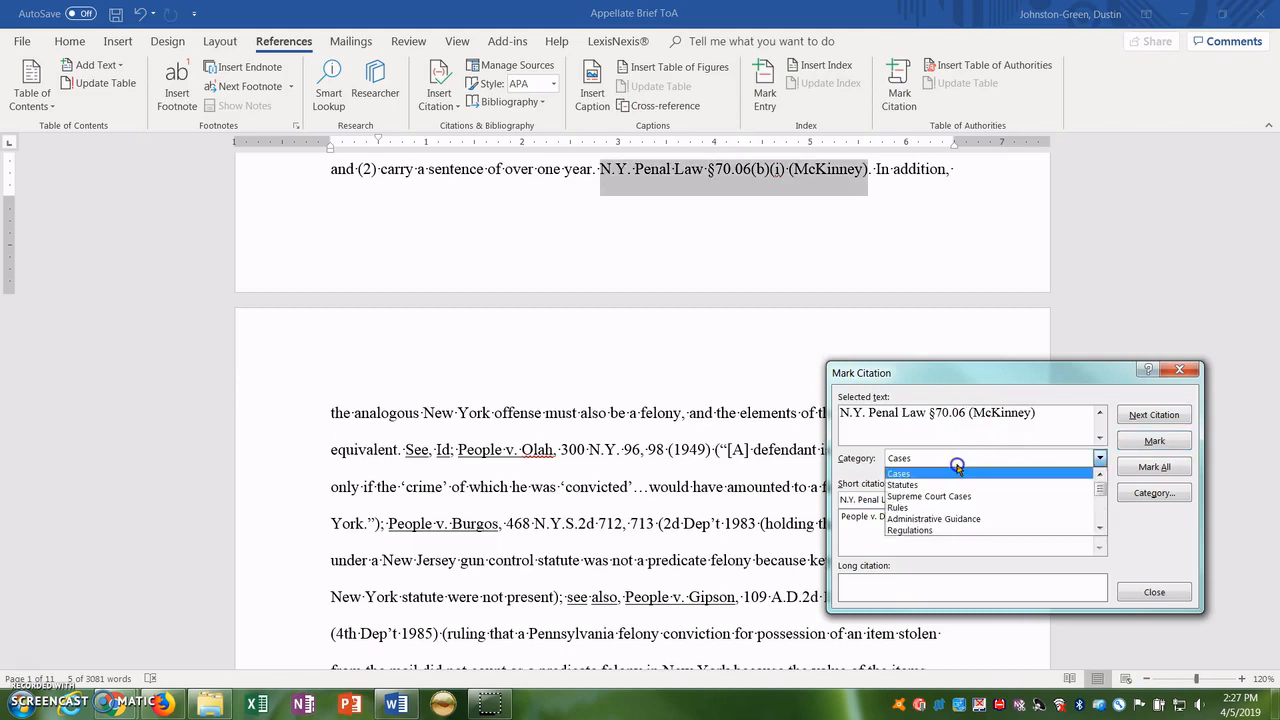
left_click(902, 484)
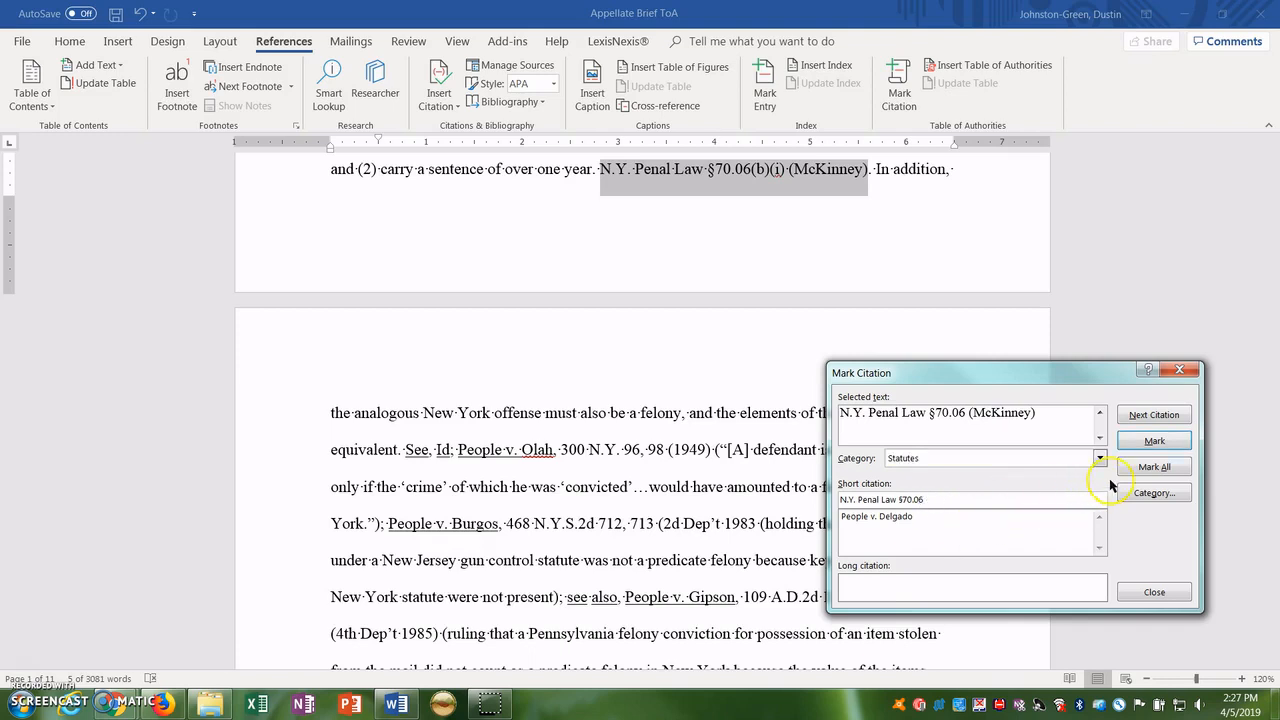
left_click(1154, 440)
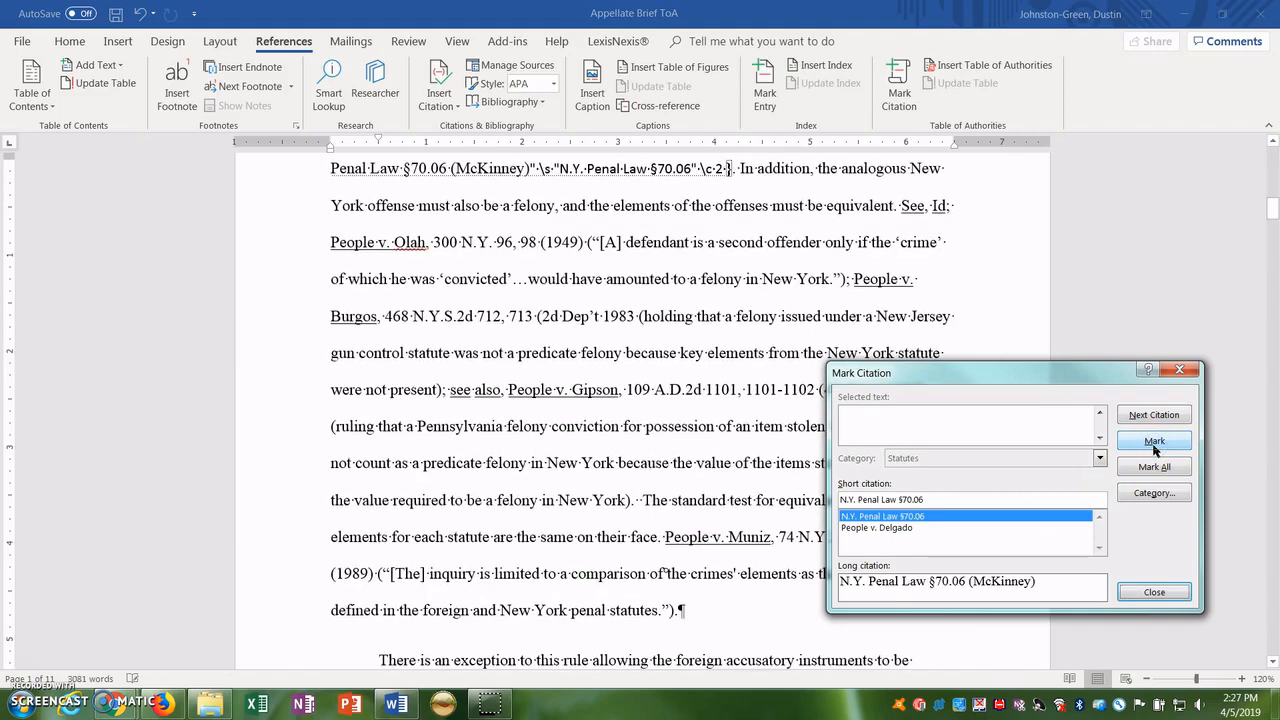
left_click(1154, 414)
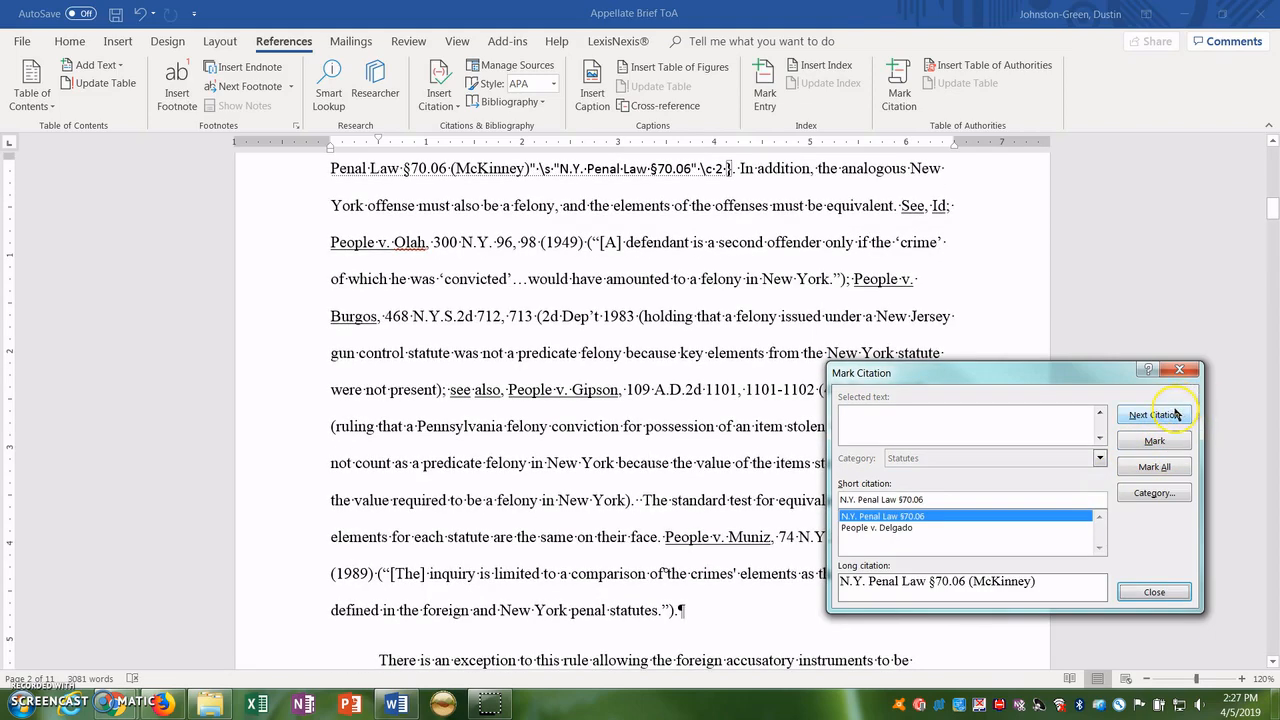
Mark the 'Id.' reference as a short citation of N.Y. Penal Law §70.06.
left_click(1152, 414)
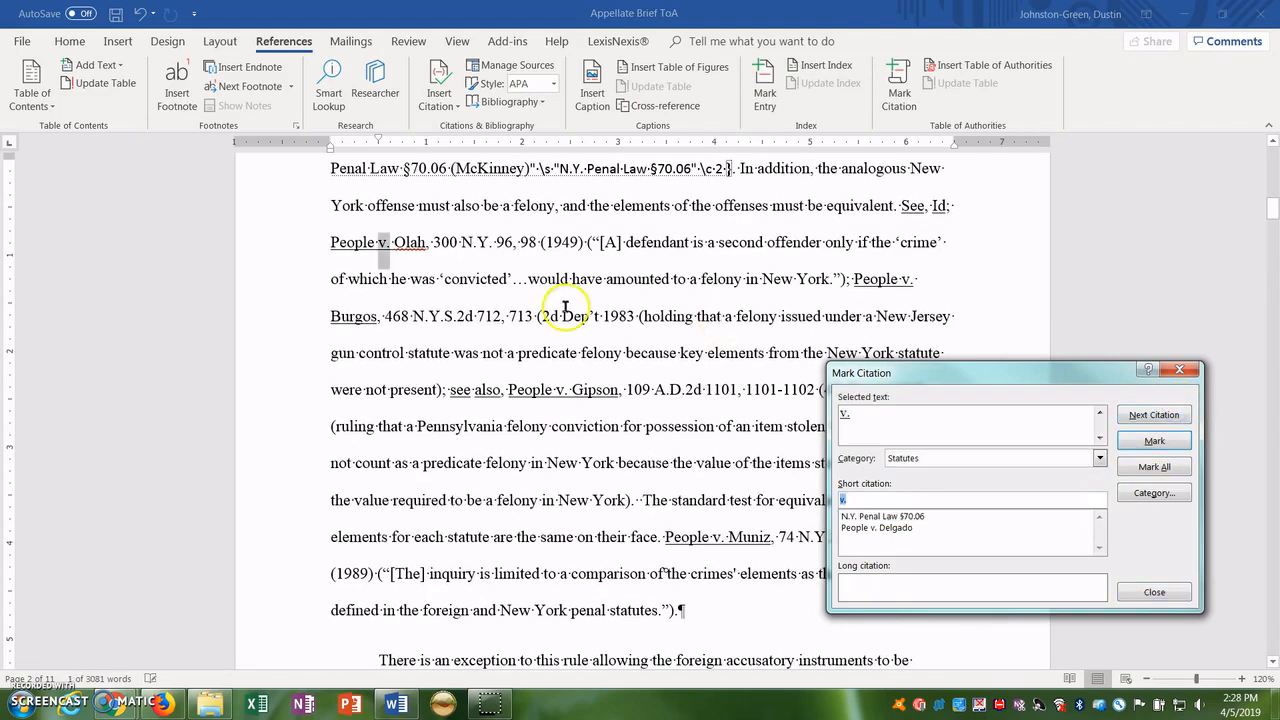
mouse_move(388, 258)
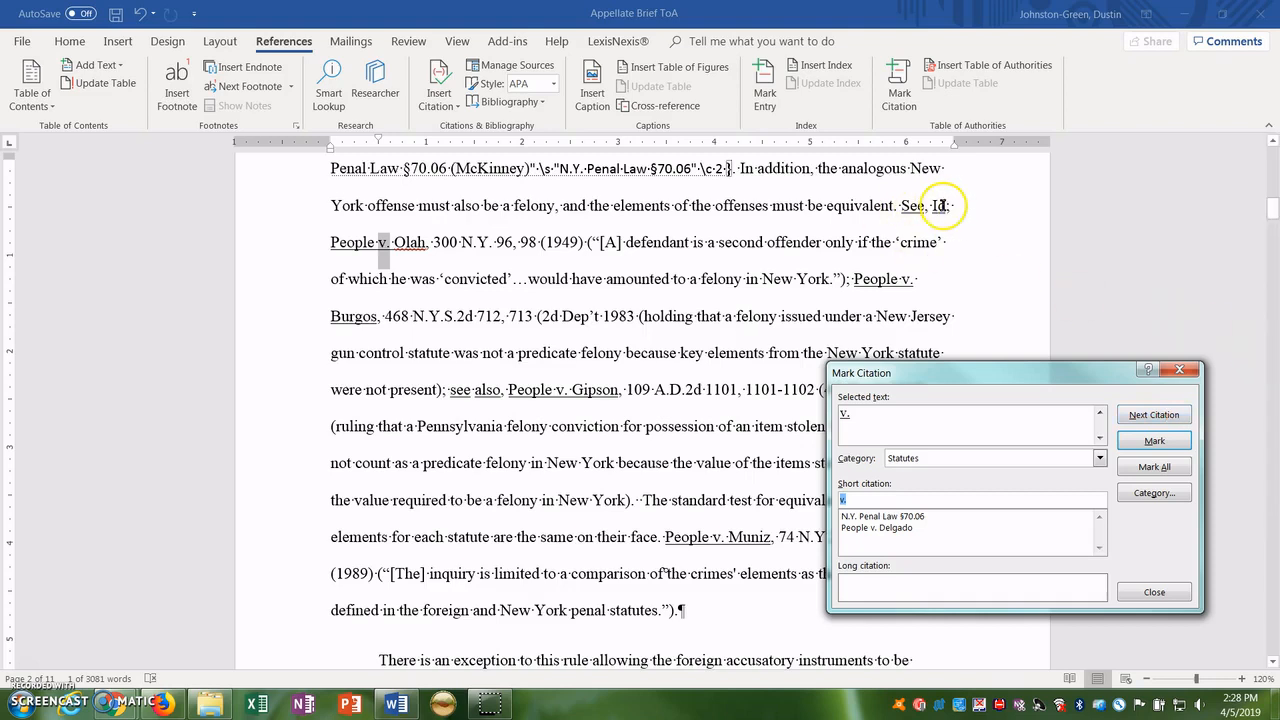
left_click(1154, 440)
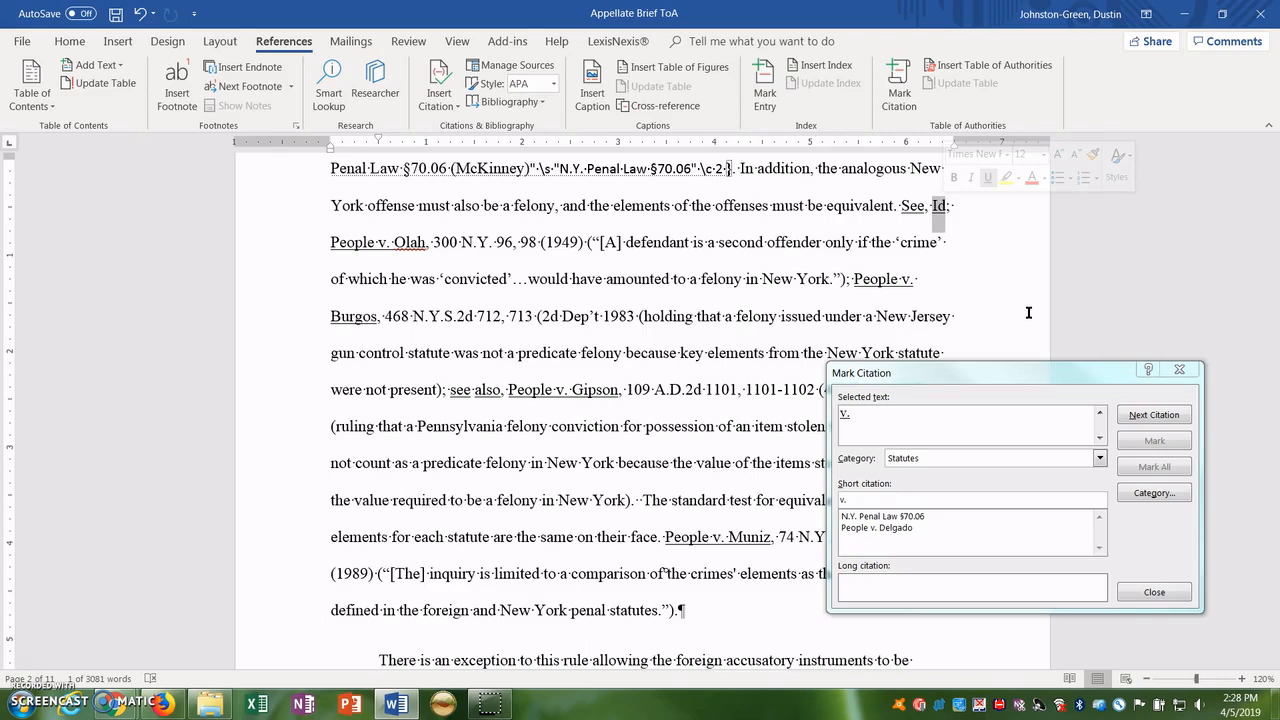
mouse_move(968, 248)
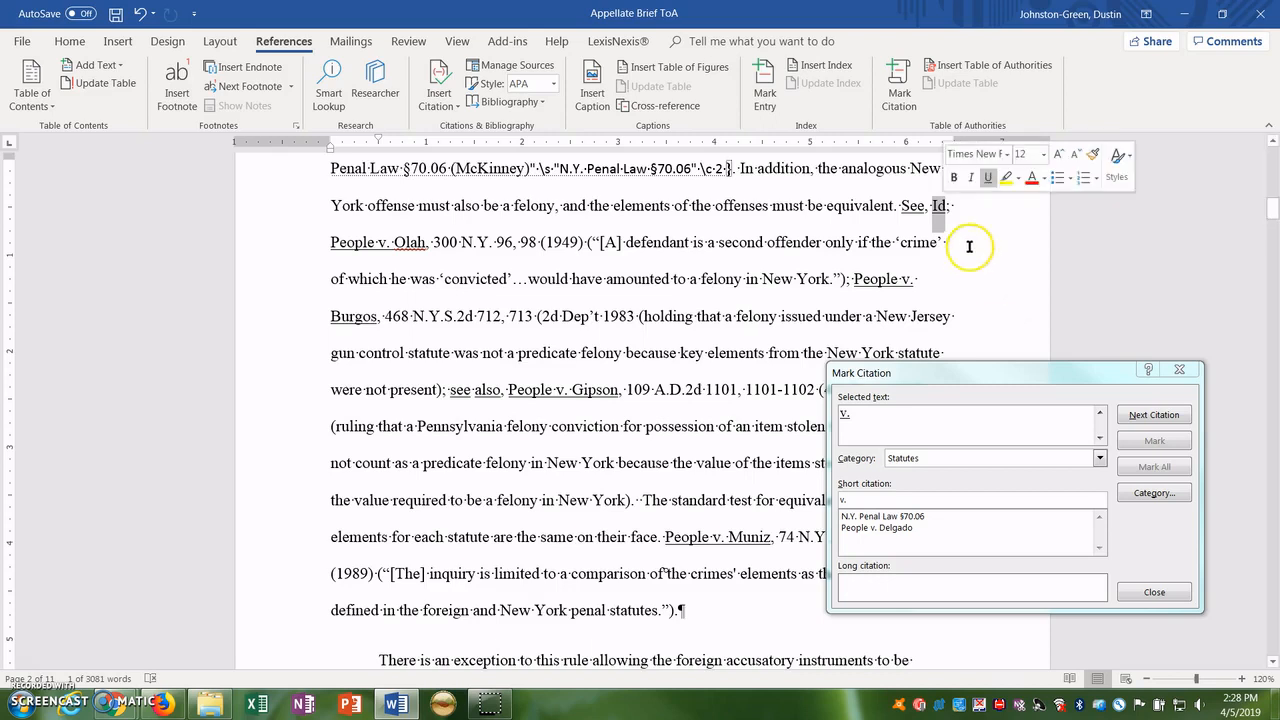
mouse_move(876, 470)
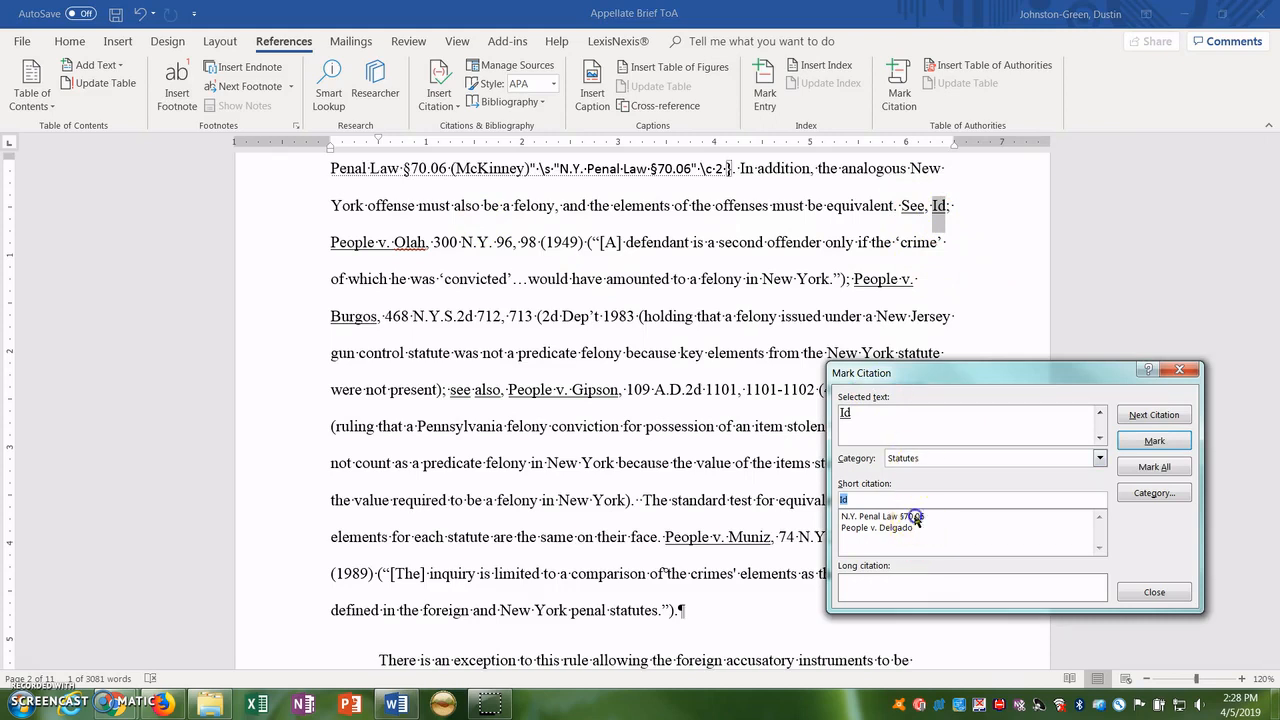
left_click(880, 514)
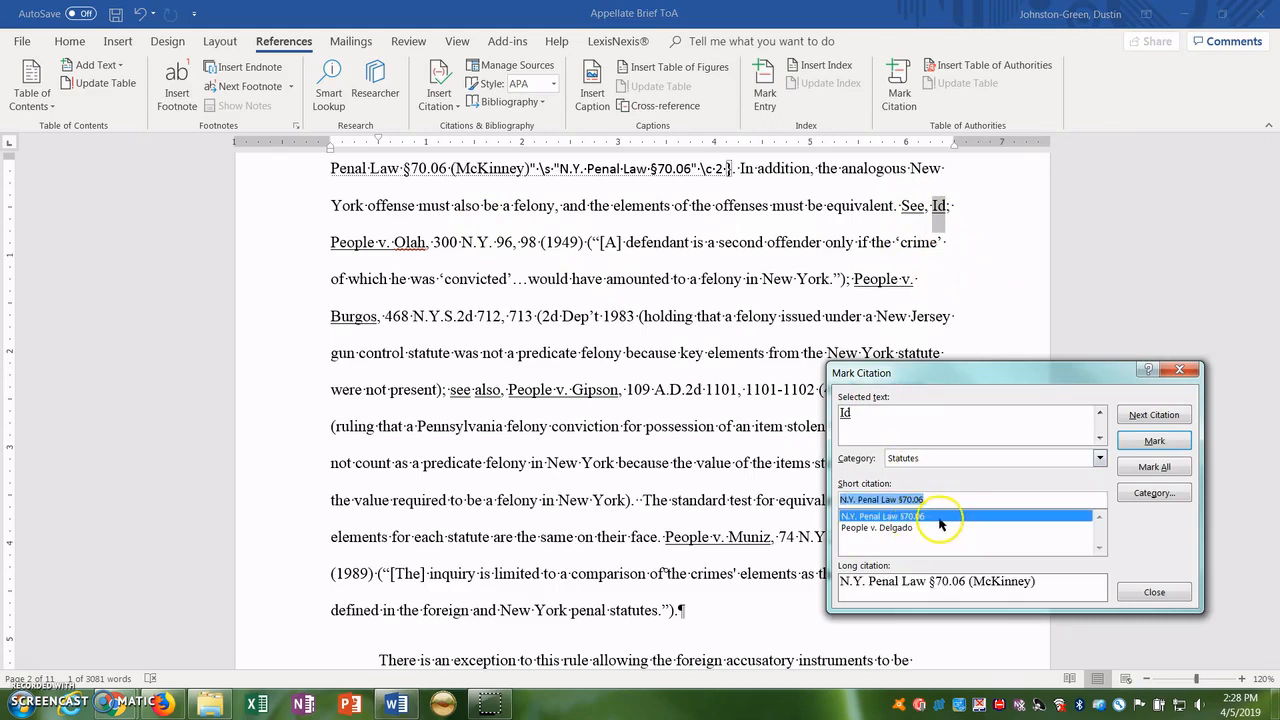
left_click(1154, 442)
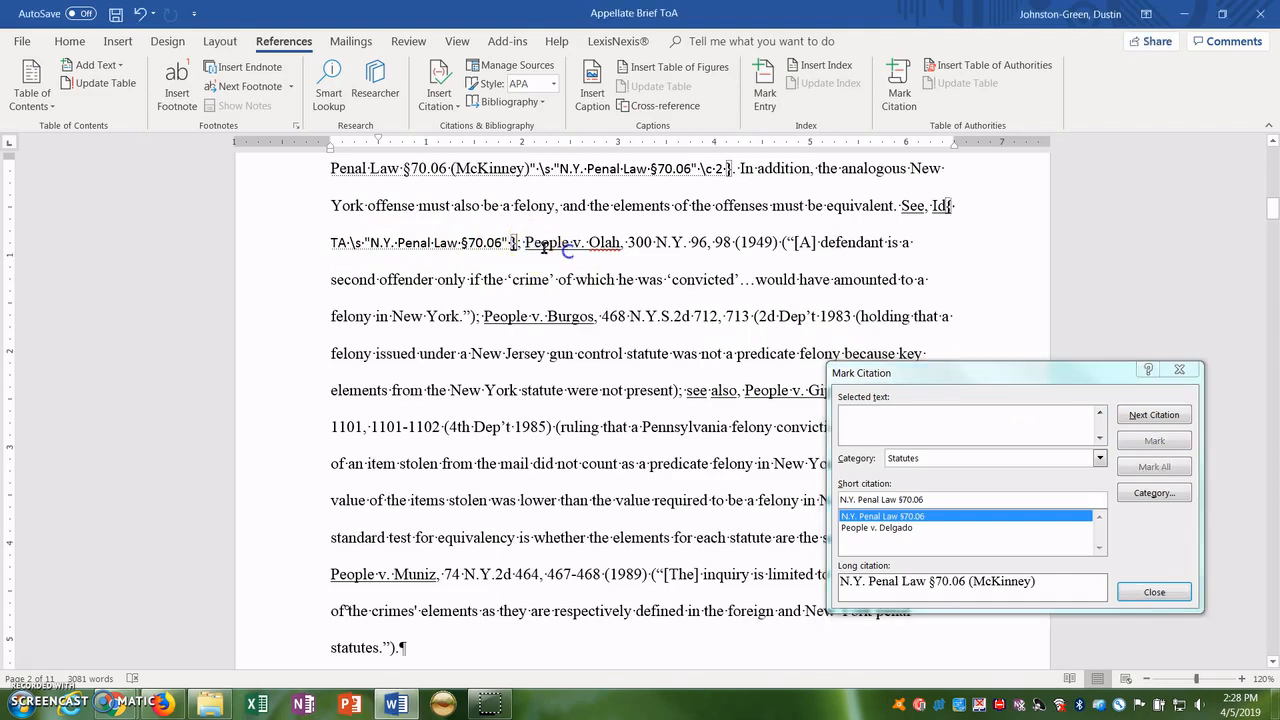
left_click_drag(524, 242, 782, 242)
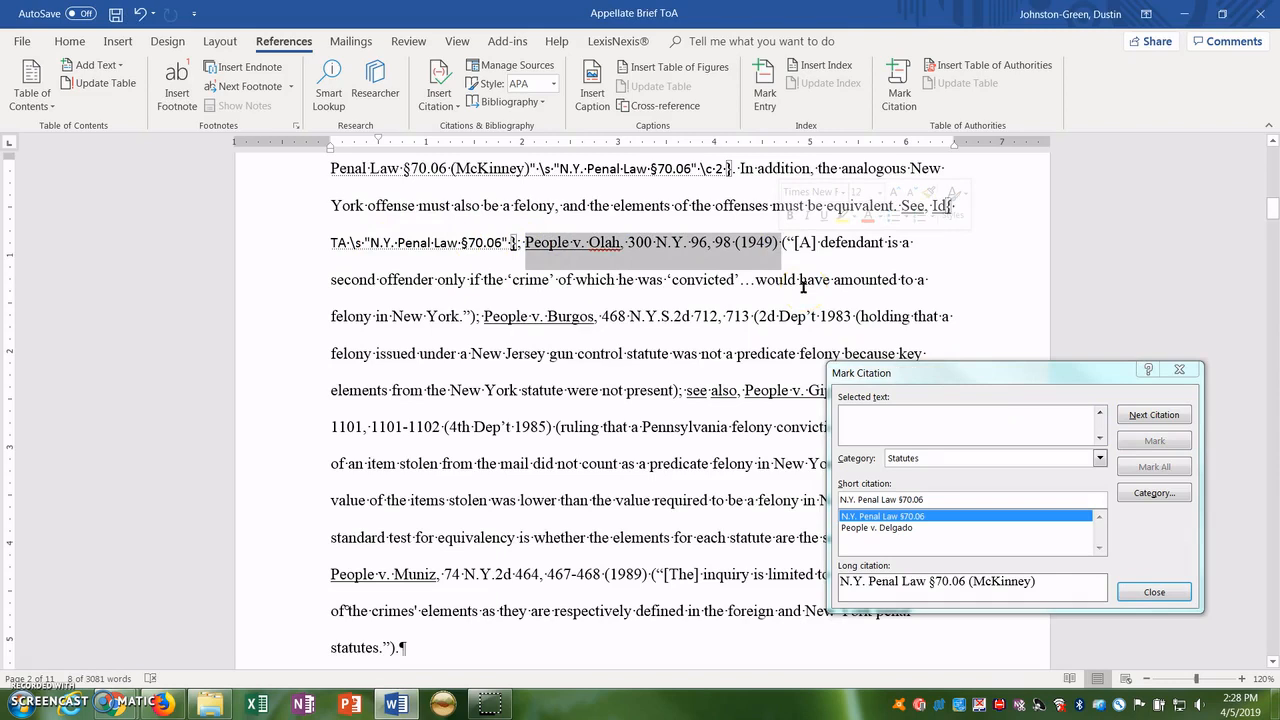
mouse_move(858, 388)
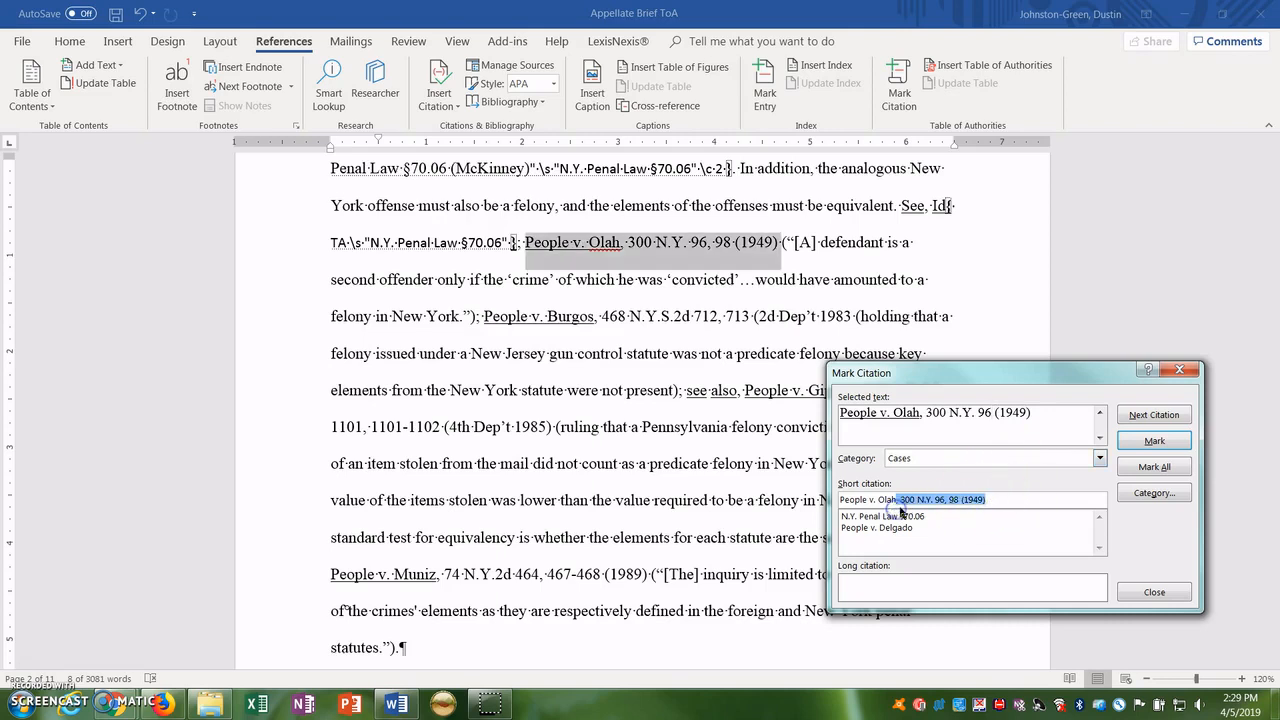
Mark People v. Olah and every People v. Burgos citation as cases.
left_click(1154, 442)
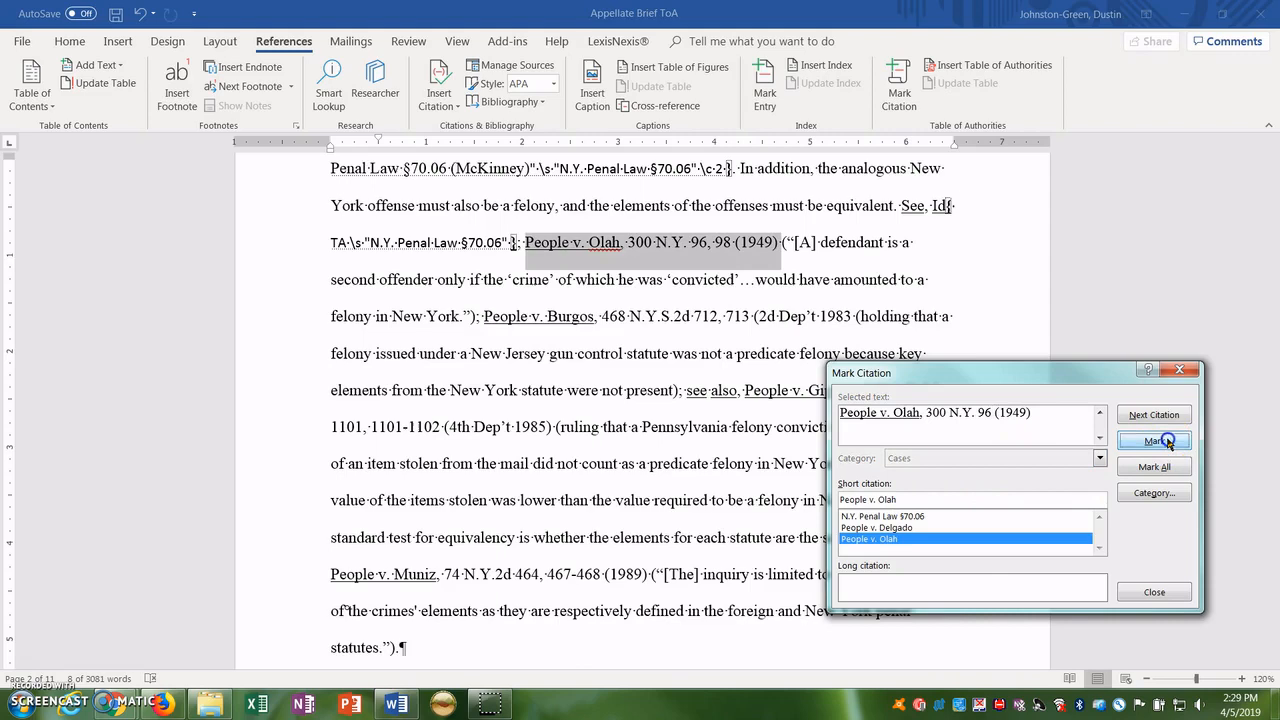
left_click(1154, 442)
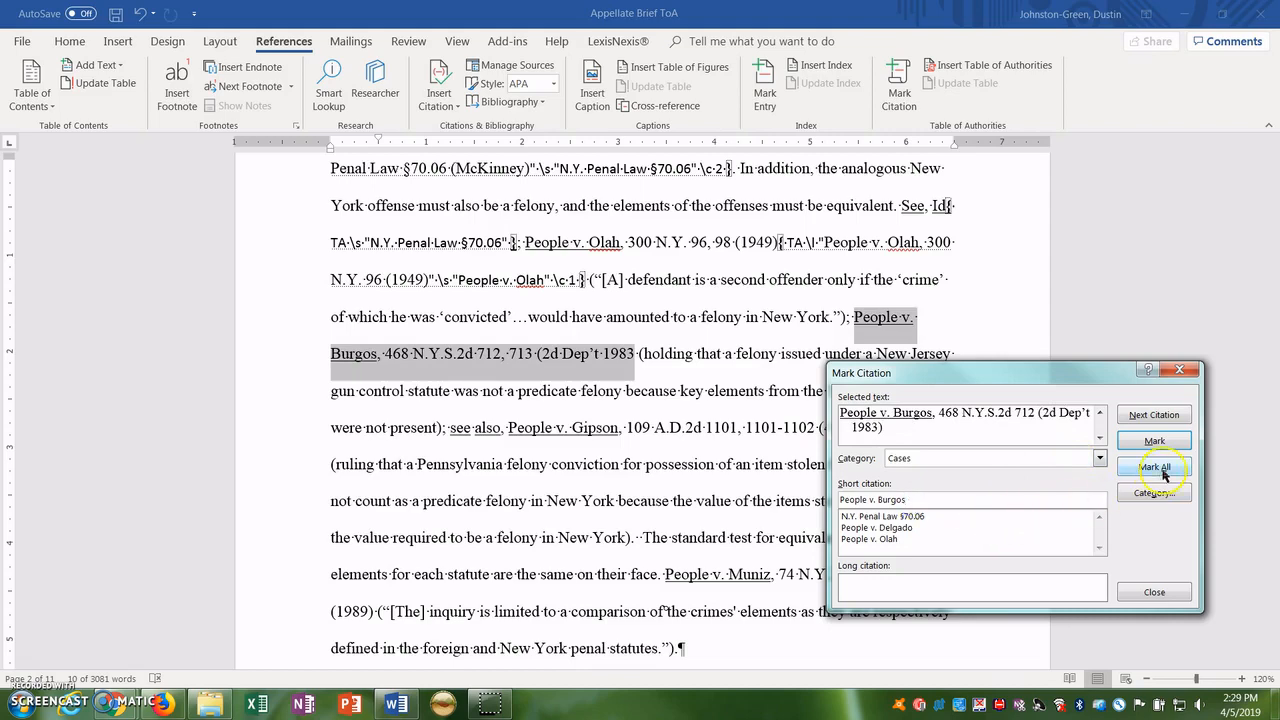
left_click(1154, 466)
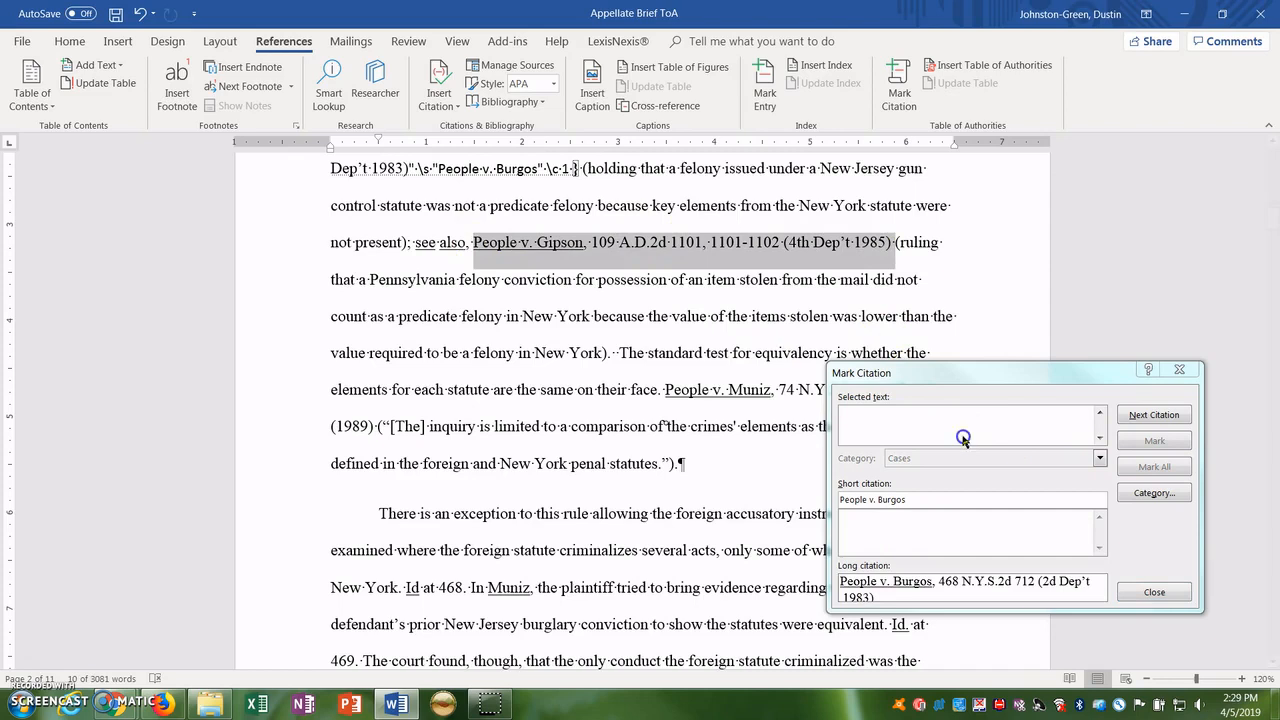
left_click(1152, 414)
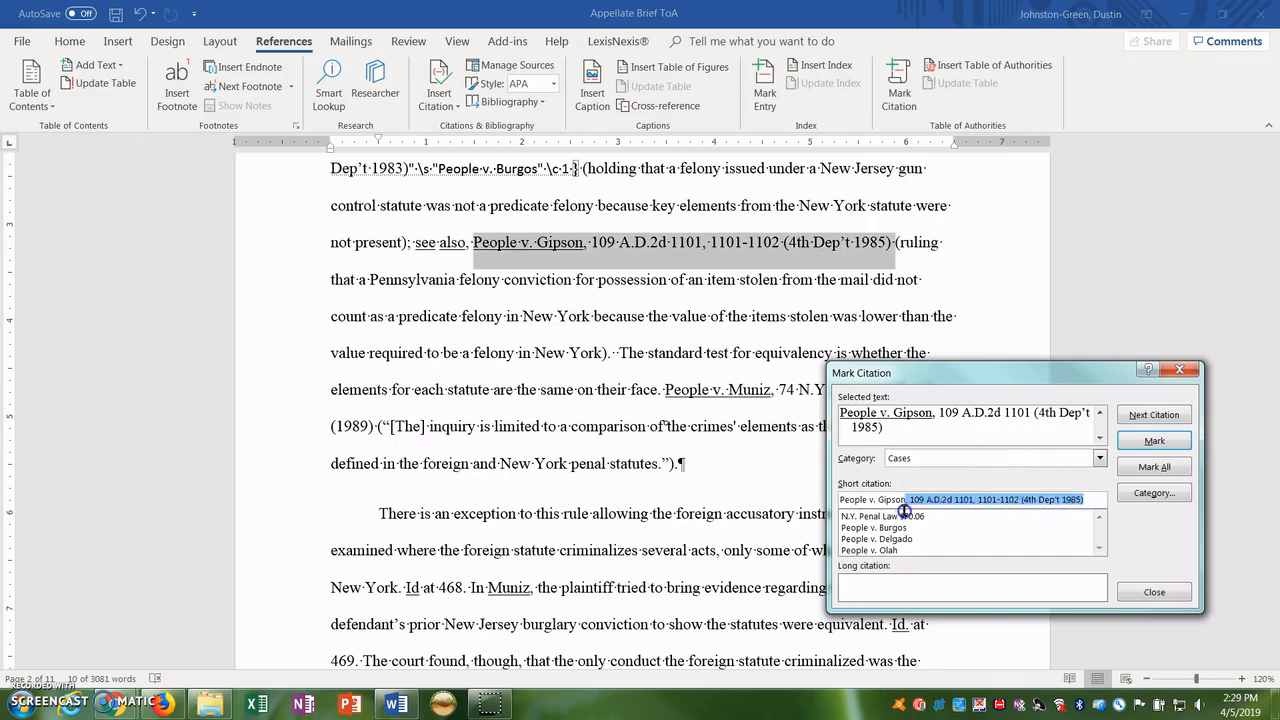
Mark People v. Gipson as a case and close the citation dialog.
left_click(1154, 440)
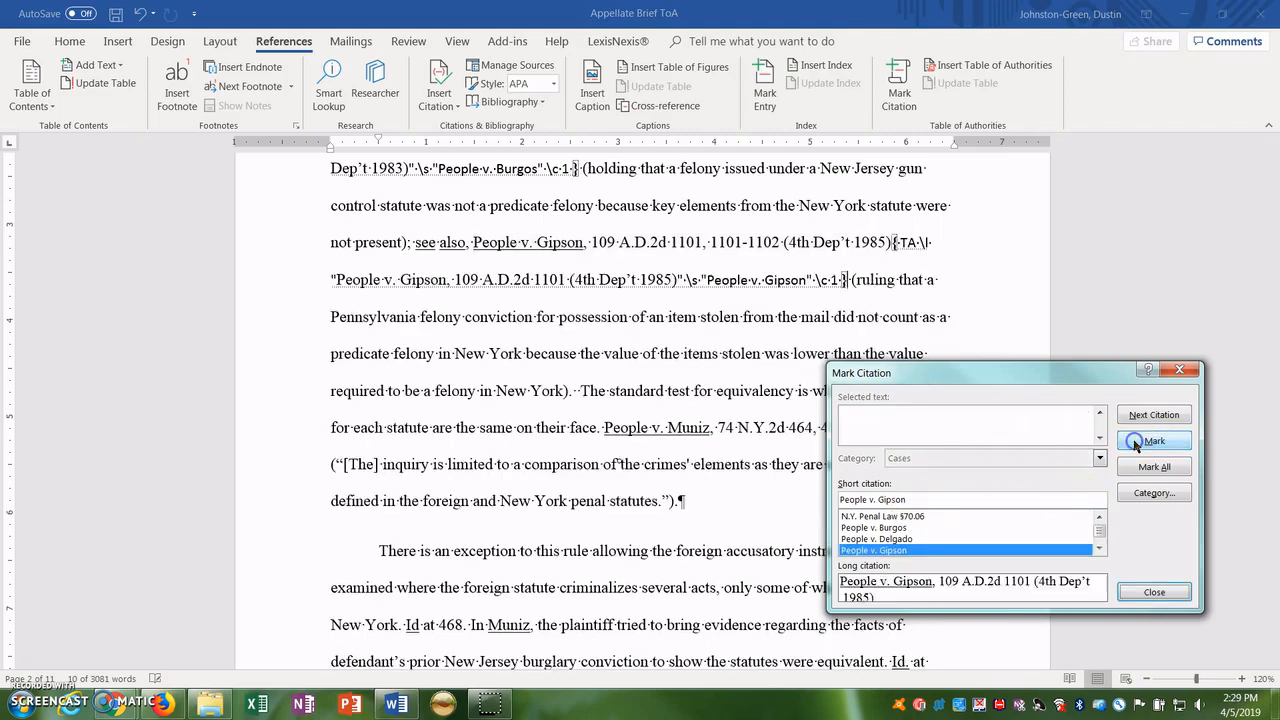
left_click(1152, 592)
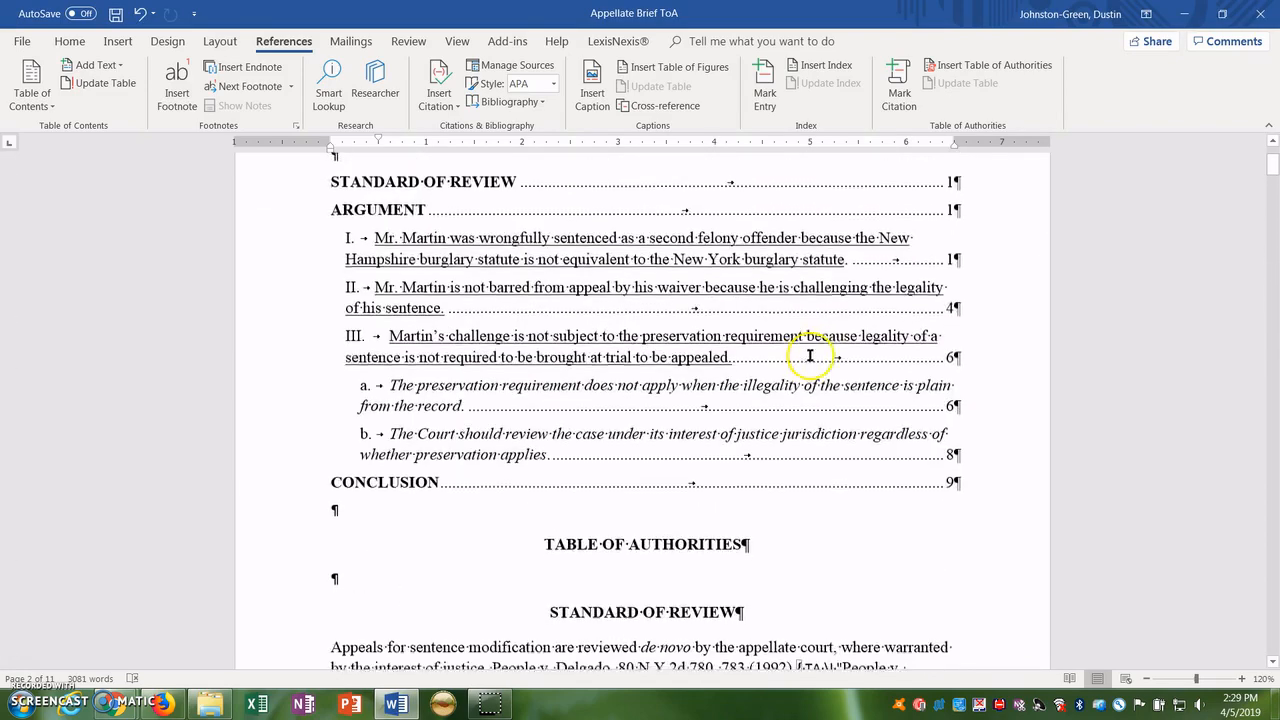
scroll("down", 3)
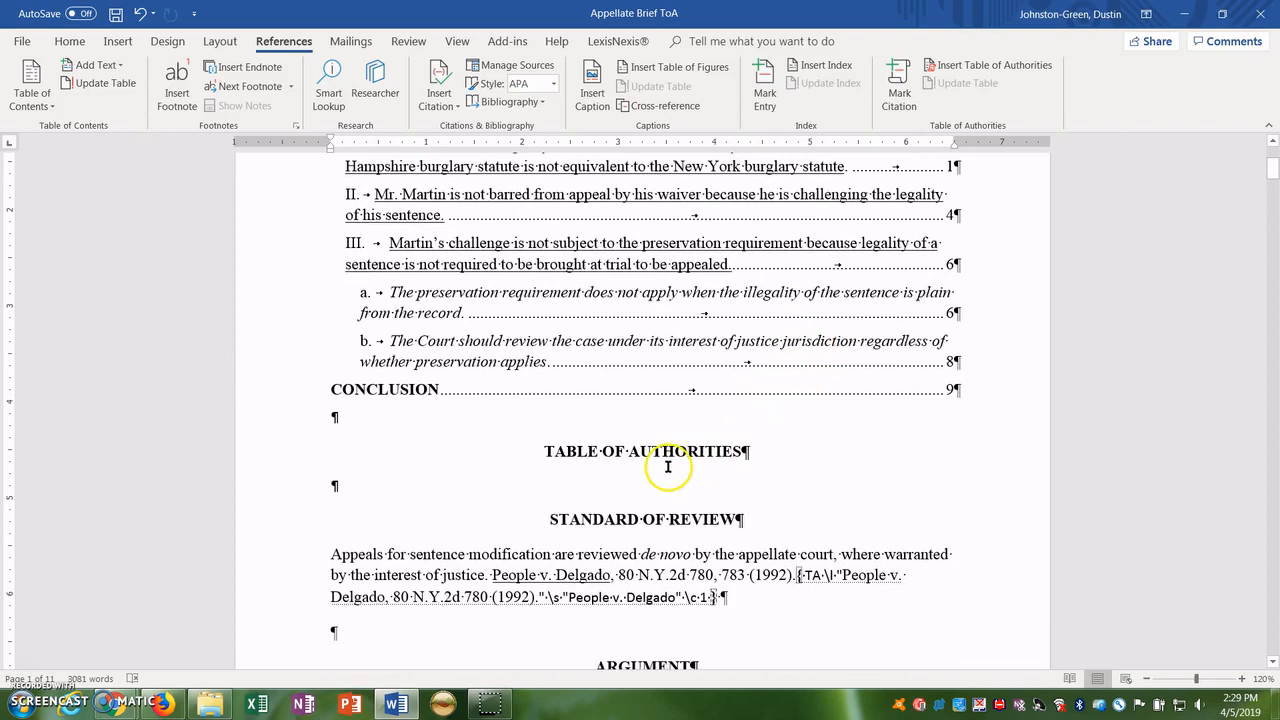
mouse_move(1006, 62)
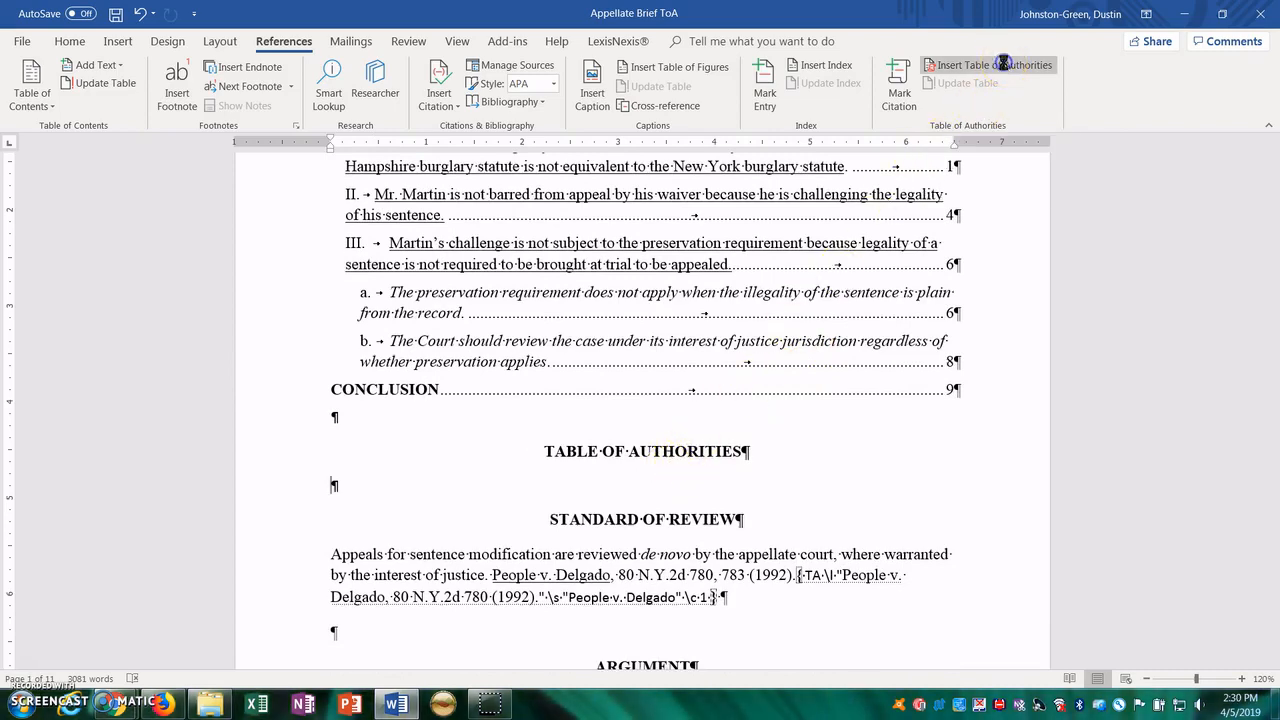
left_click(996, 64)
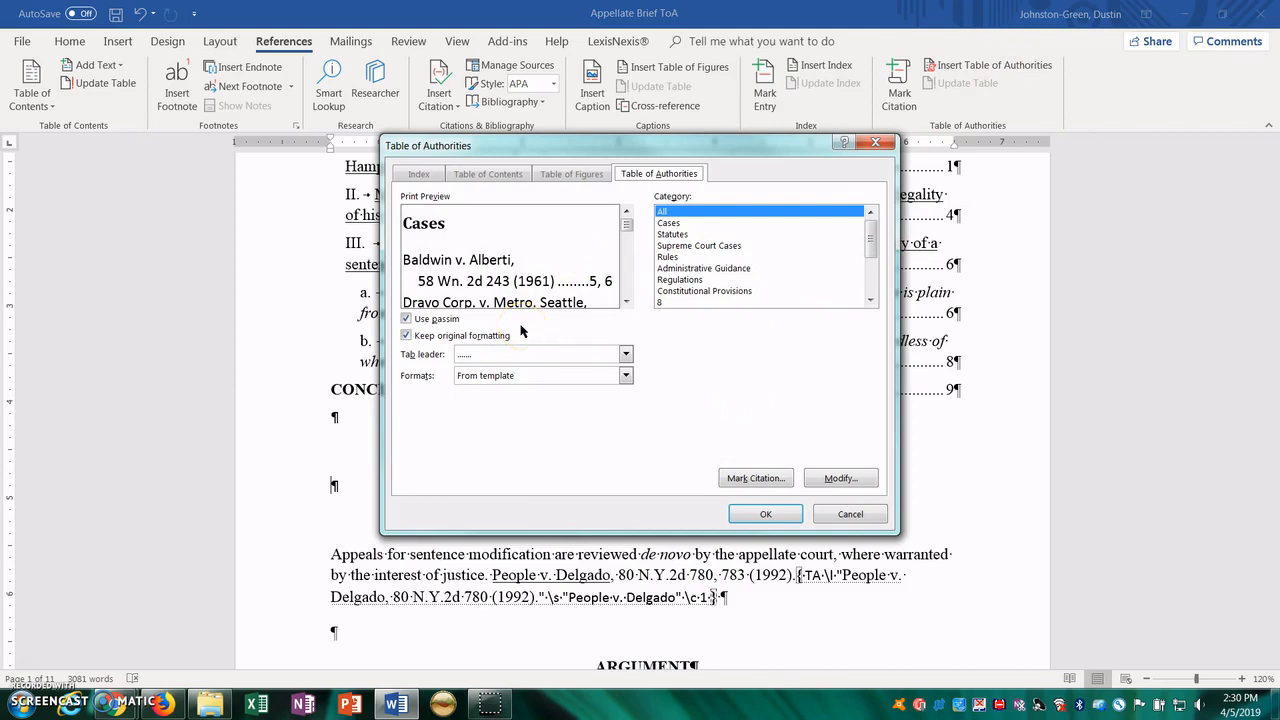
mouse_move(708, 316)
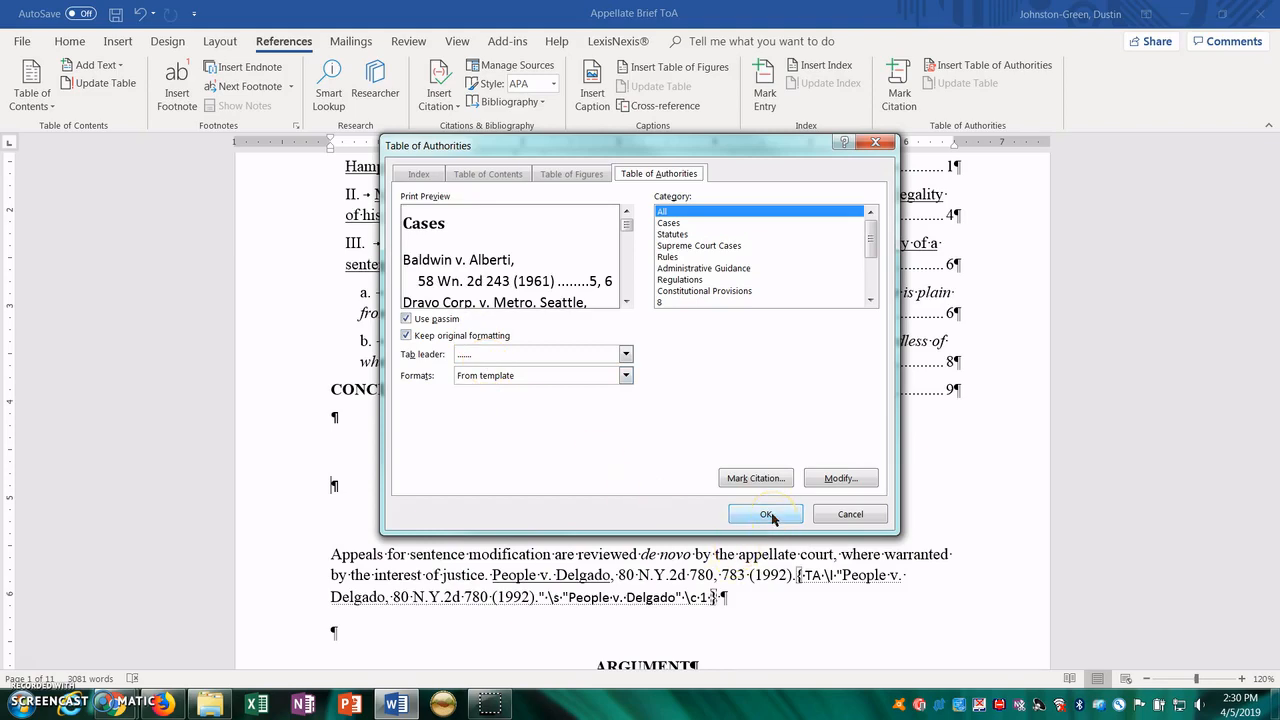
Generate the table of authorities with all categories, passim and dotted leaders.
left_click(764, 514)
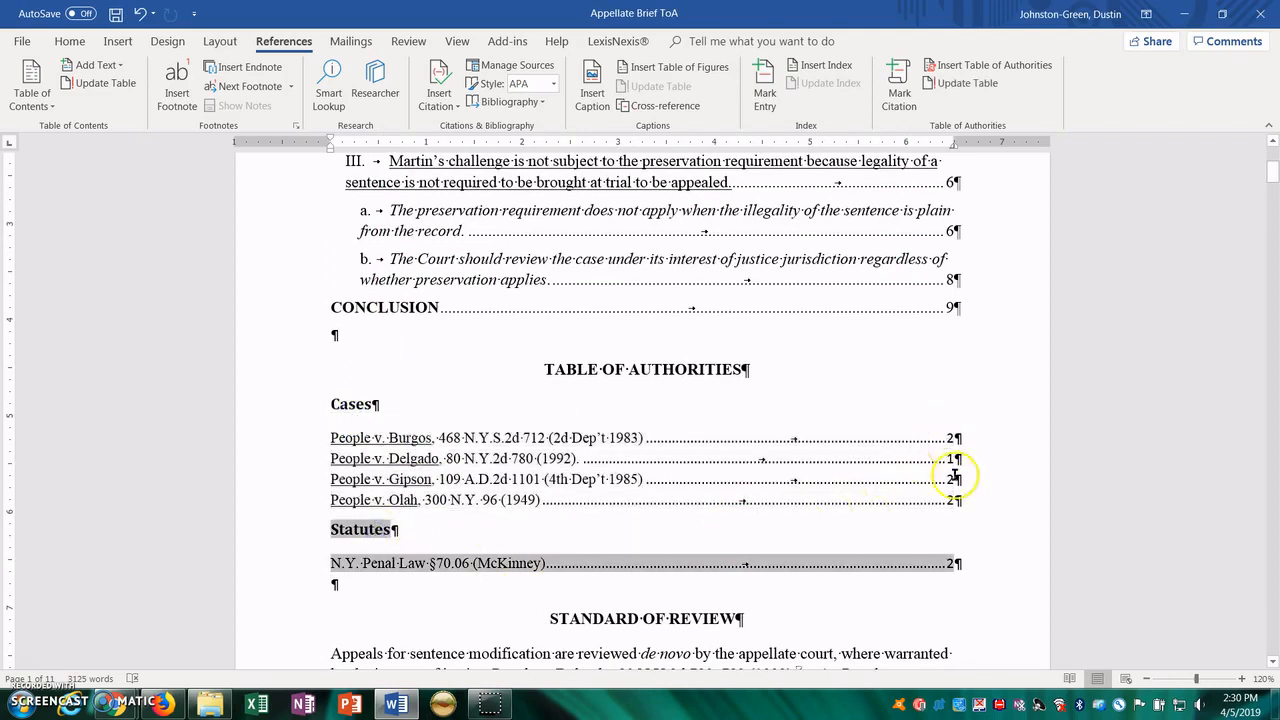
mouse_move(432, 448)
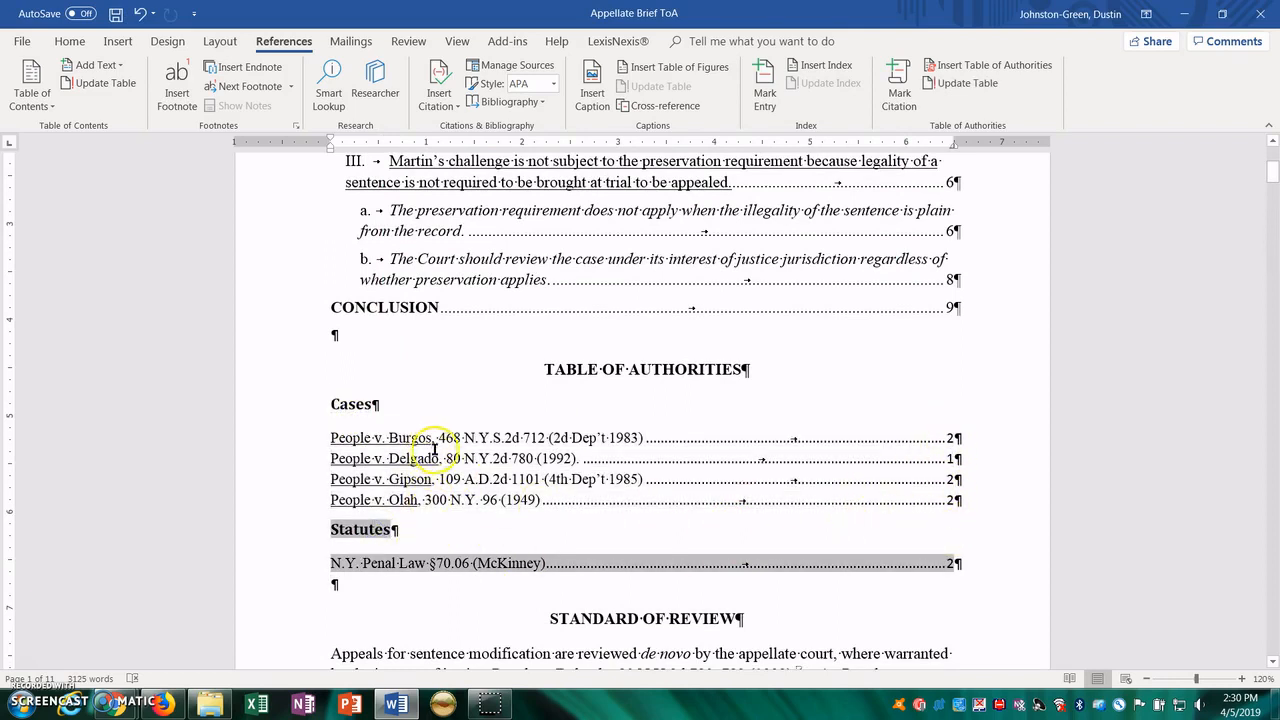
Hide formatting marks and refresh the table of authorities.
left_click(454, 458)
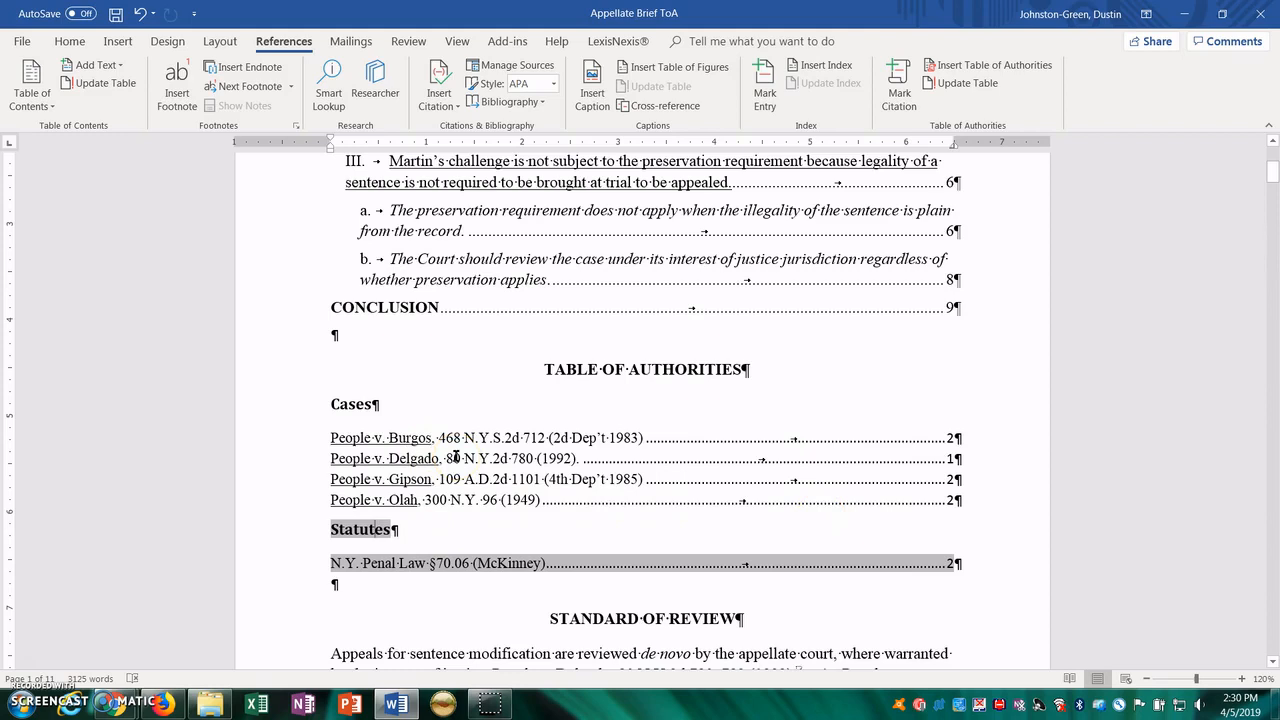
mouse_move(596, 400)
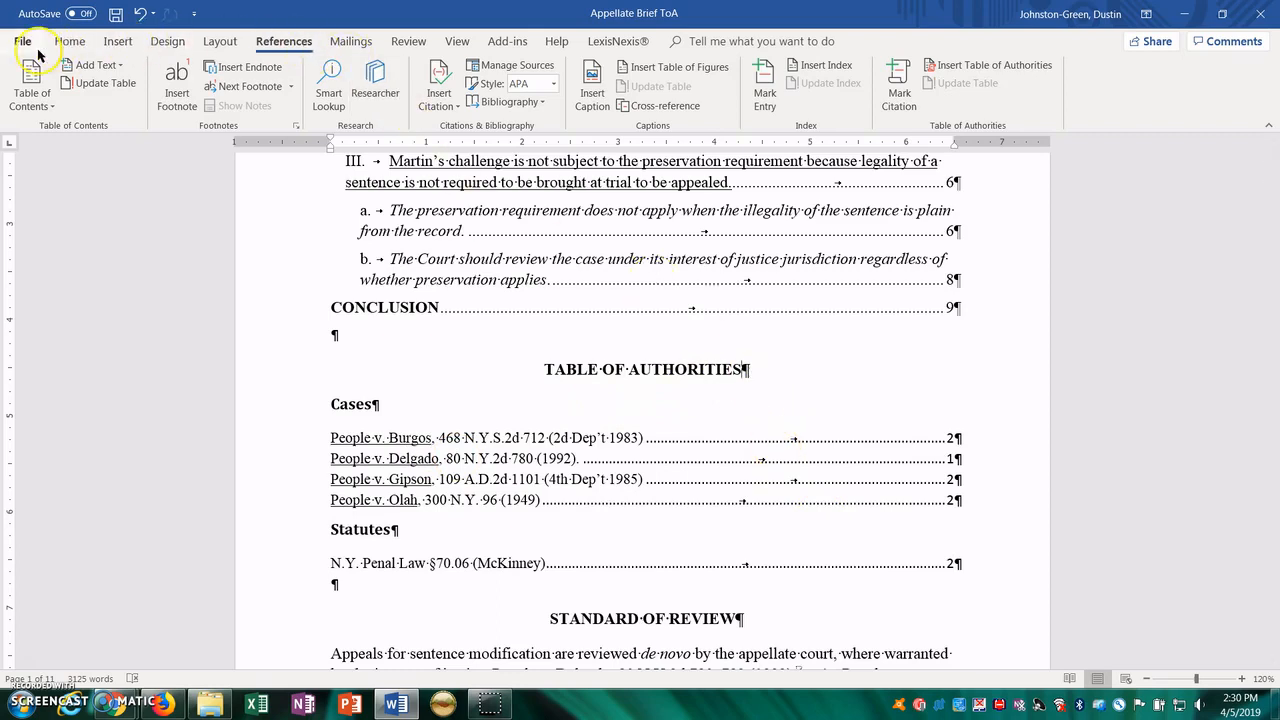
left_click(70, 40)
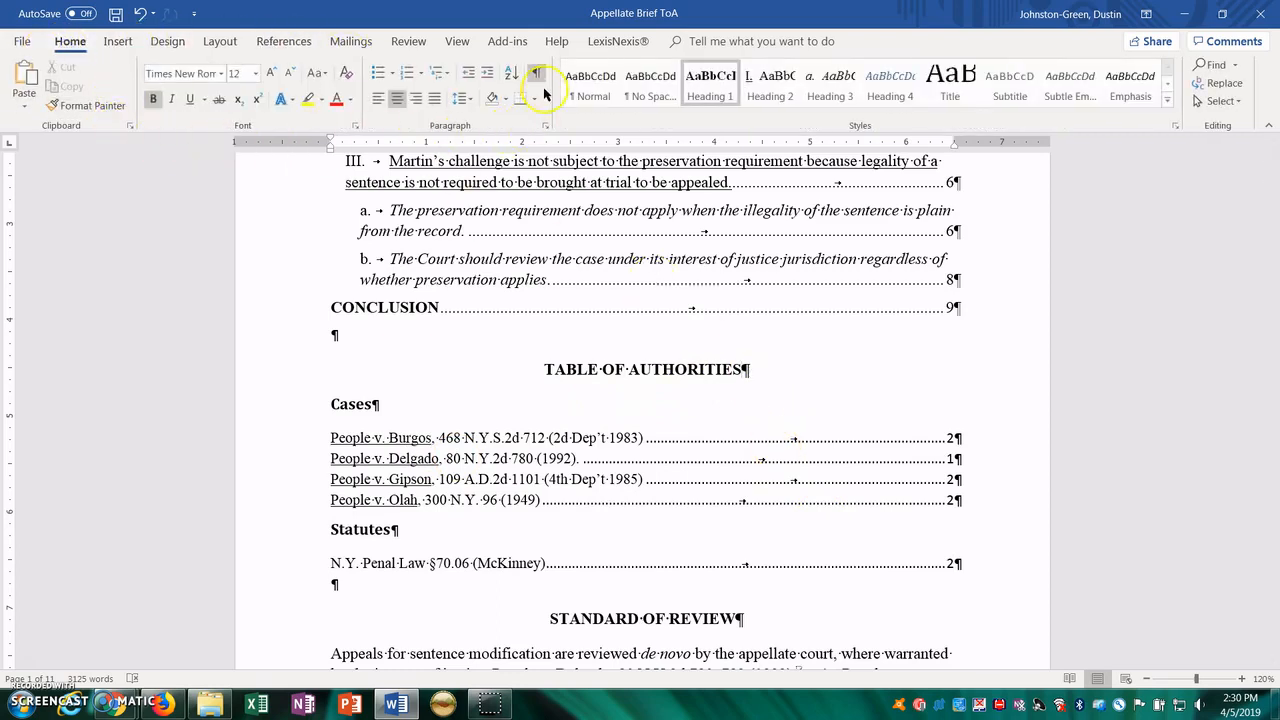
left_click(532, 76)
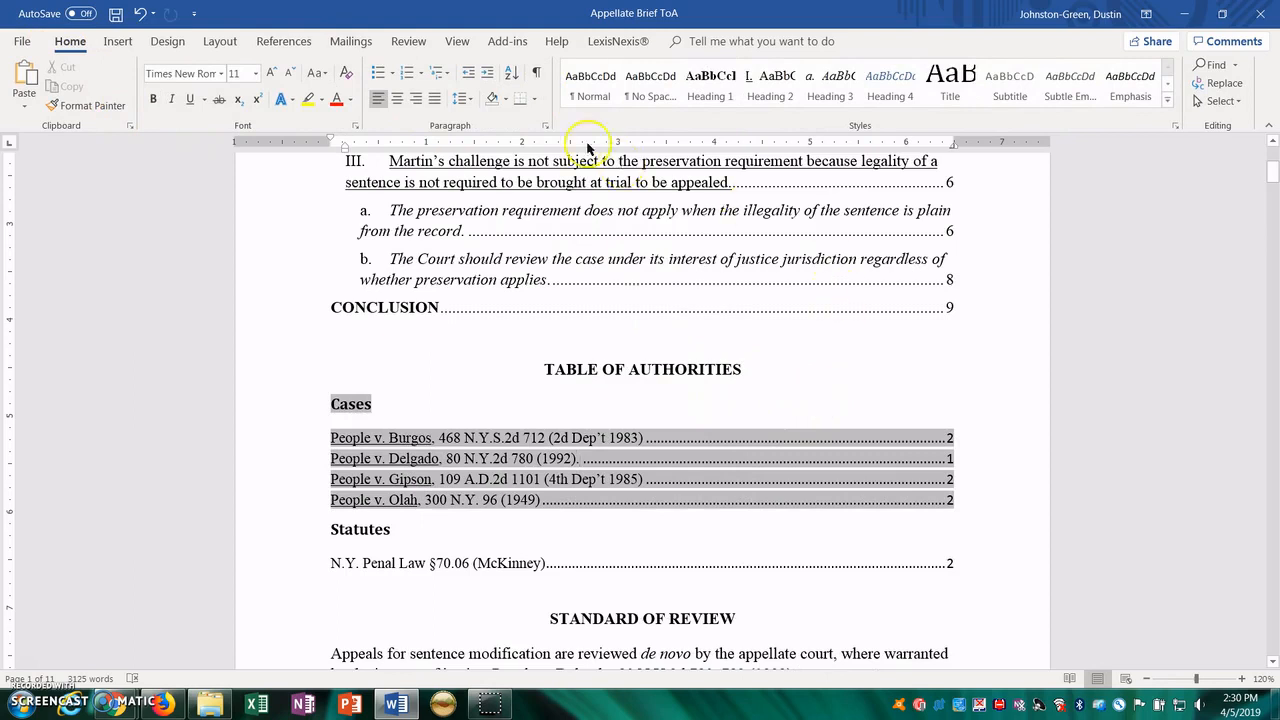
left_click(284, 42)
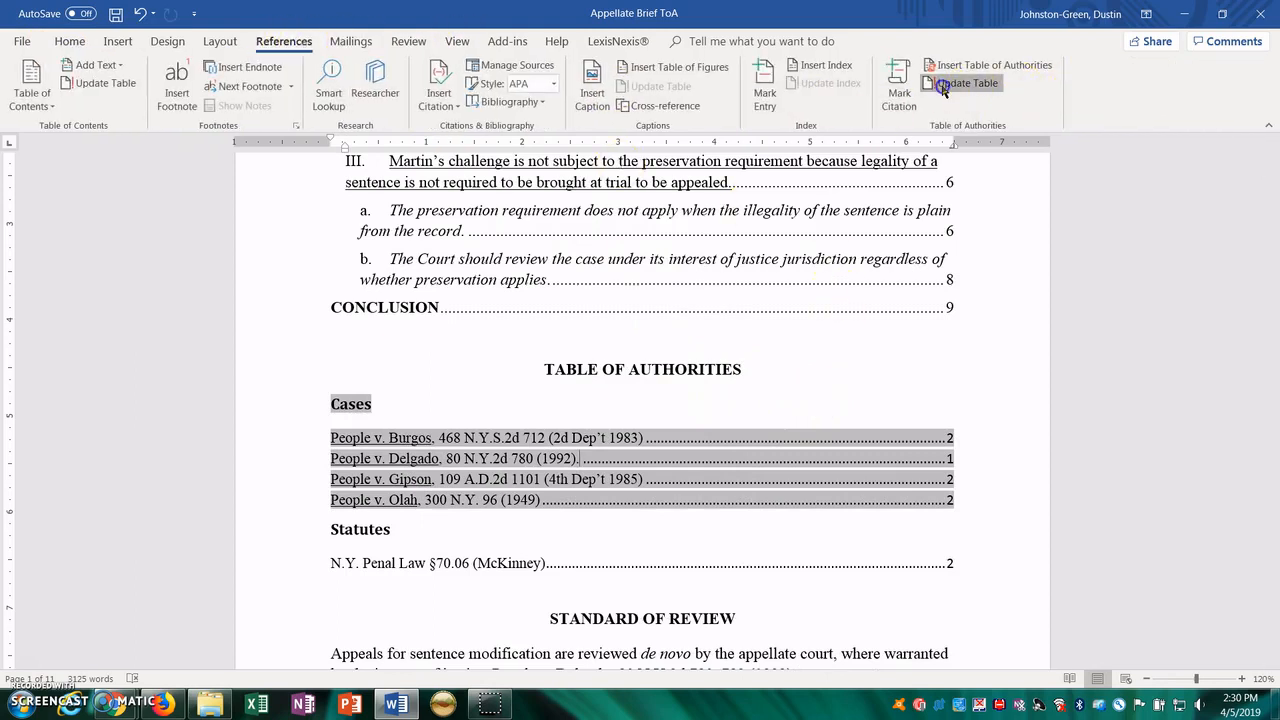